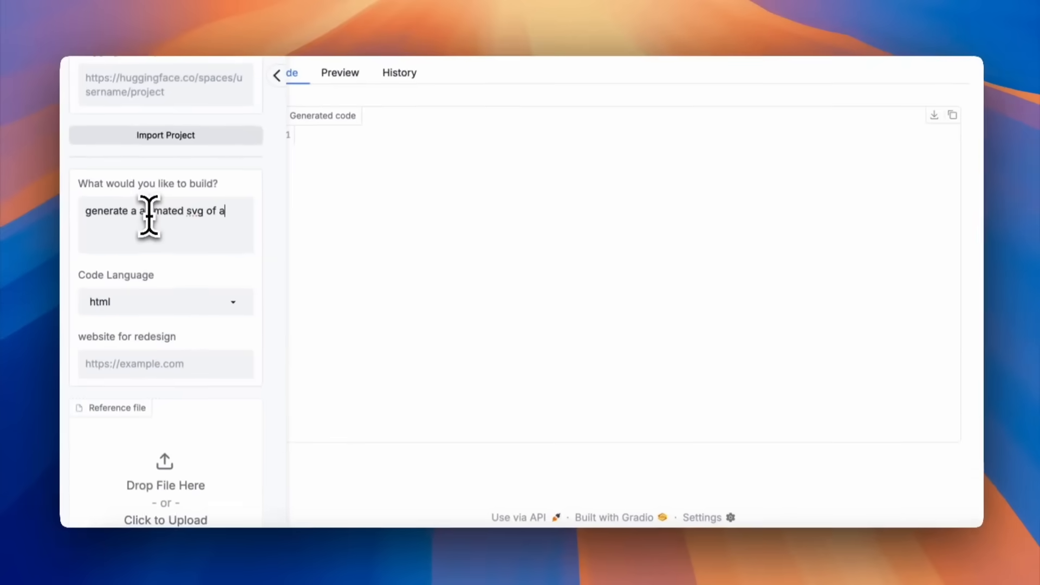
Generate the animated pelican-riding-a-bicycle SVG and view its rendered preview.
text(pelican riding a b)
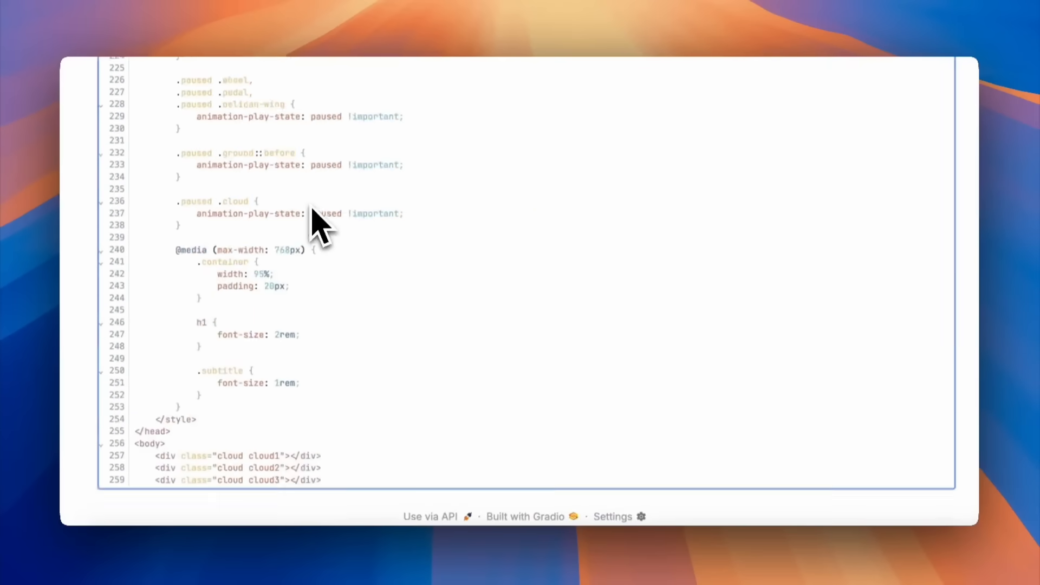
scroll(down, 3)
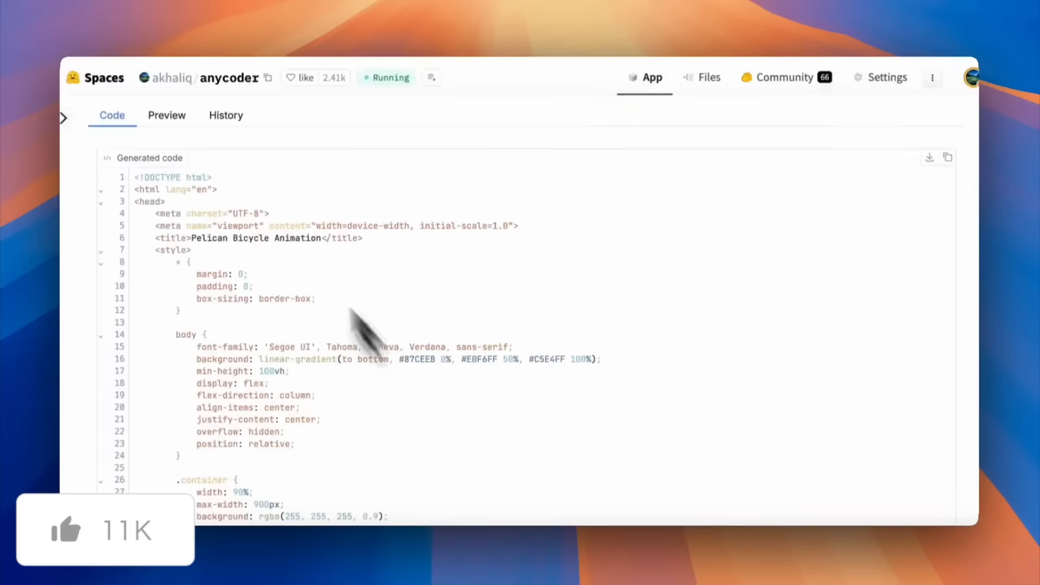
click(167, 115)
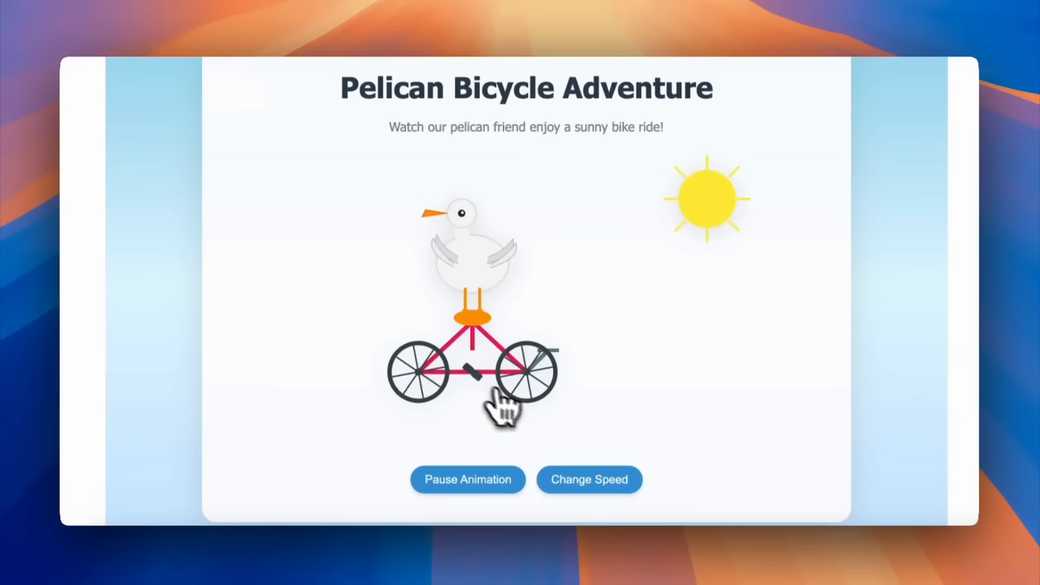
Follow and subscribe to the 24 Hour Charity Stream in the StreamHub preview.
scroll(down, 3)
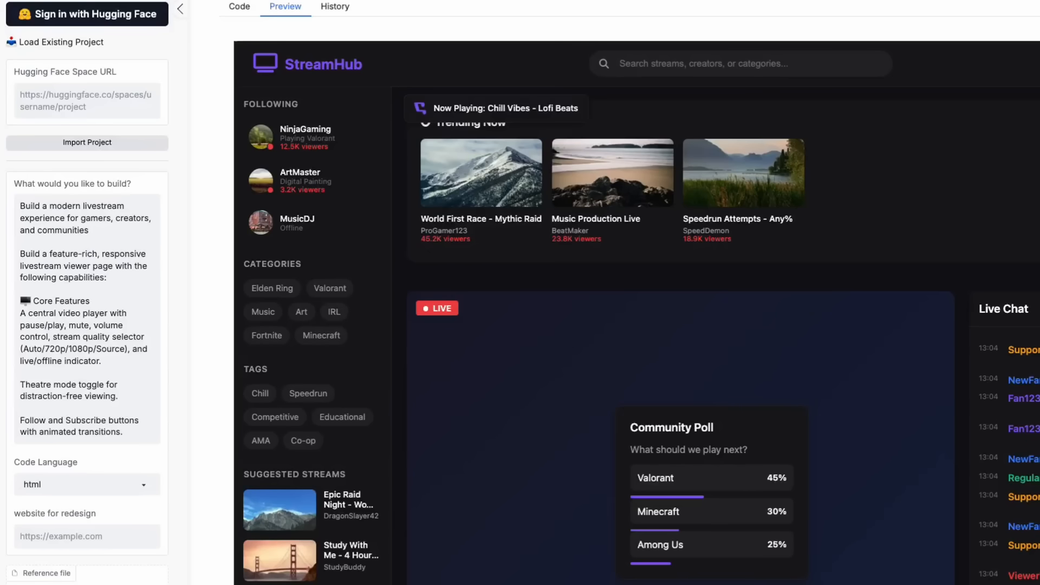
scroll(down, 3)
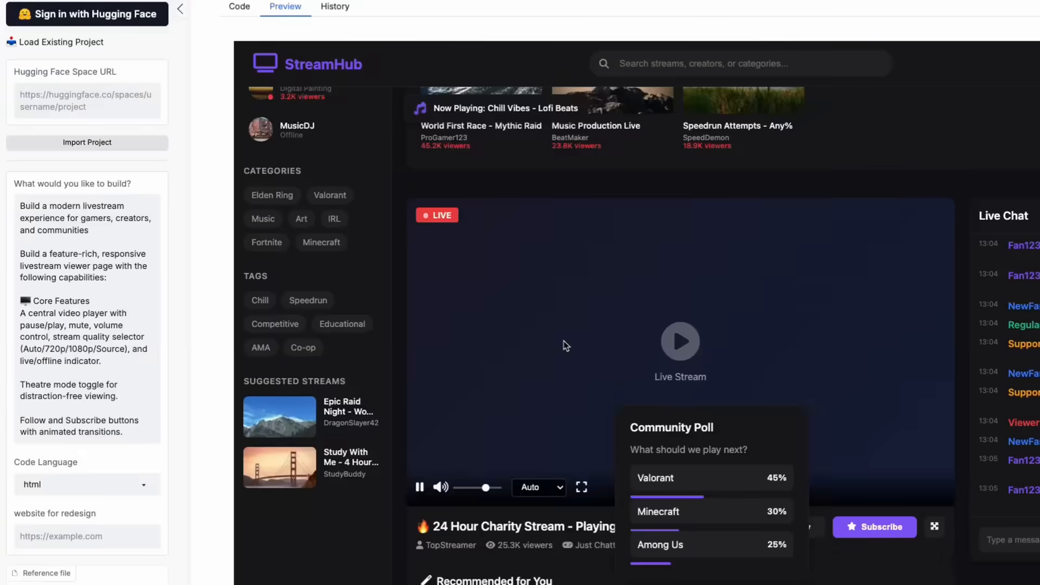
scroll(down, 3)
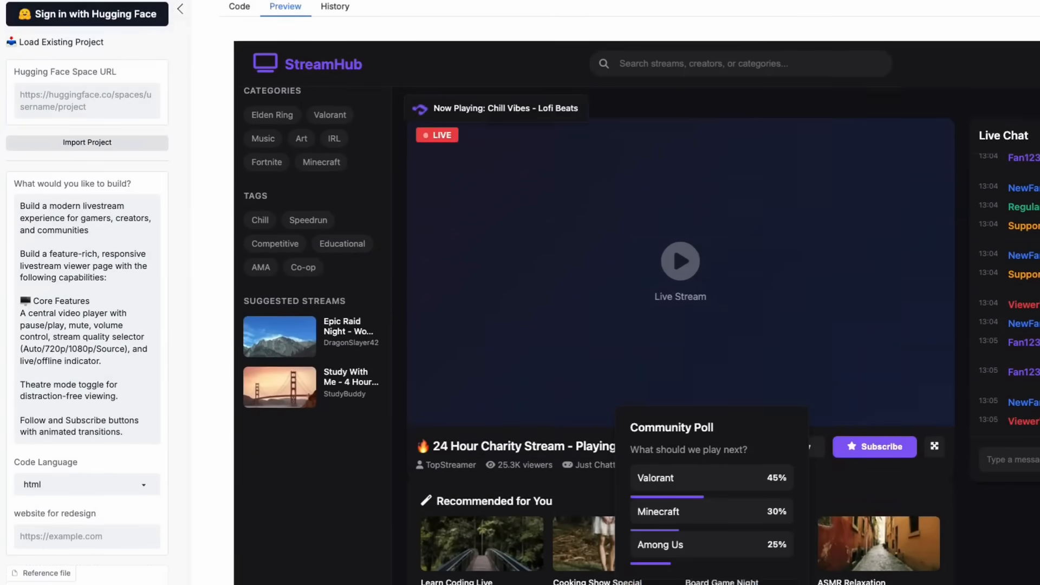
scroll(down, 3)
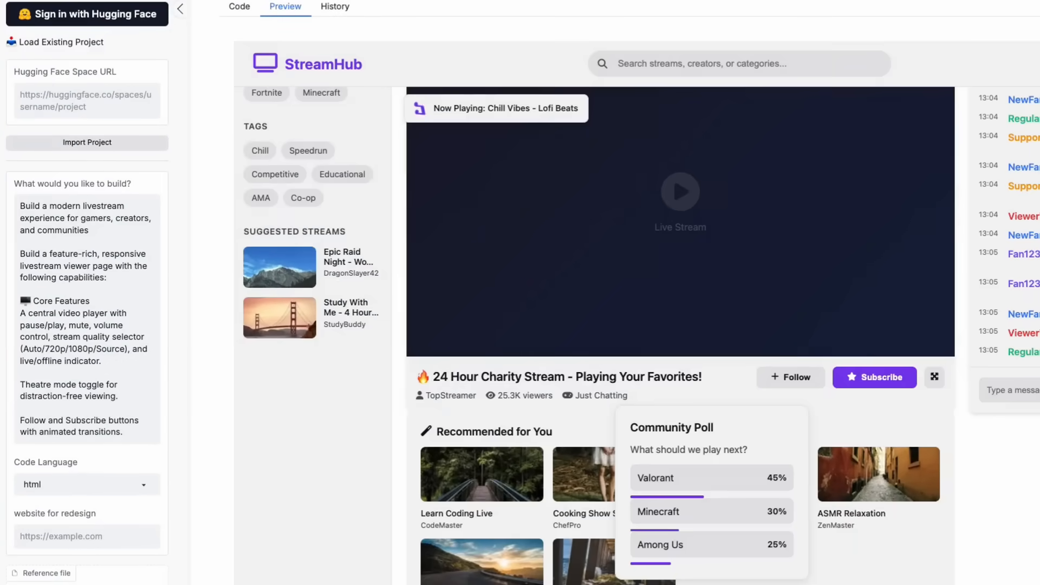
click(789, 377)
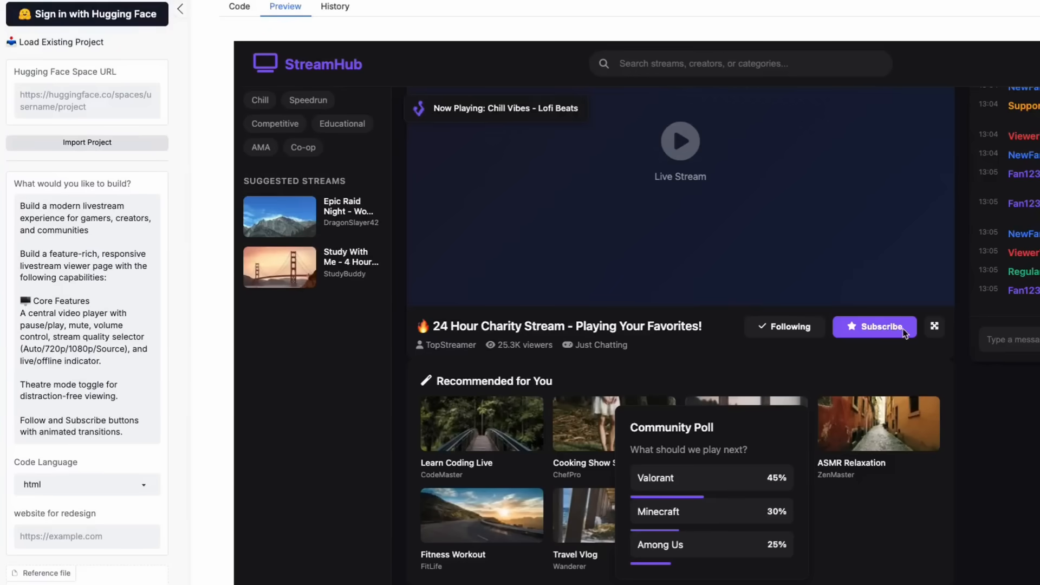
click(875, 327)
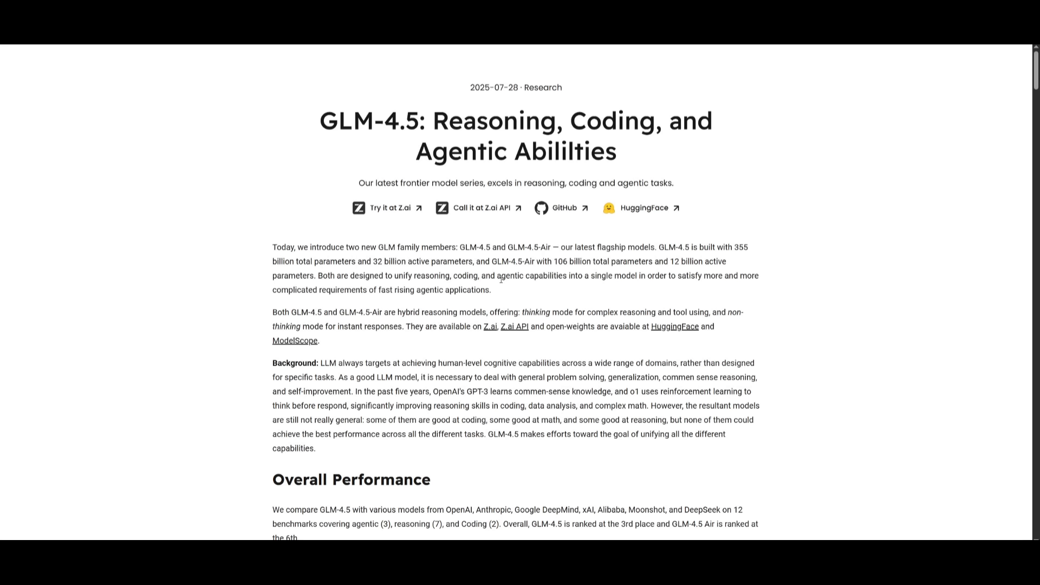
mouse_move(536, 100)
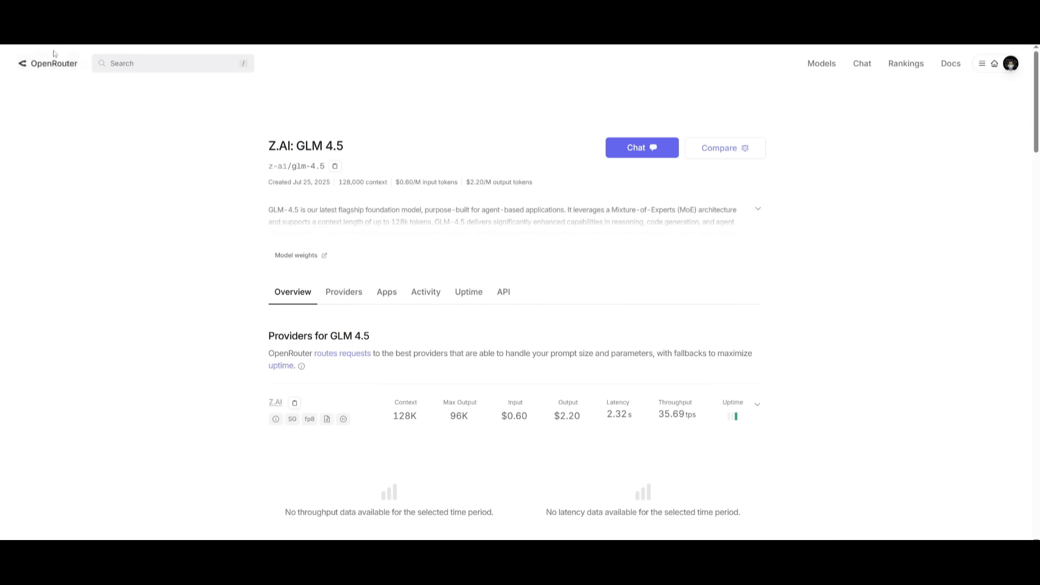
mouse_move(264, 118)
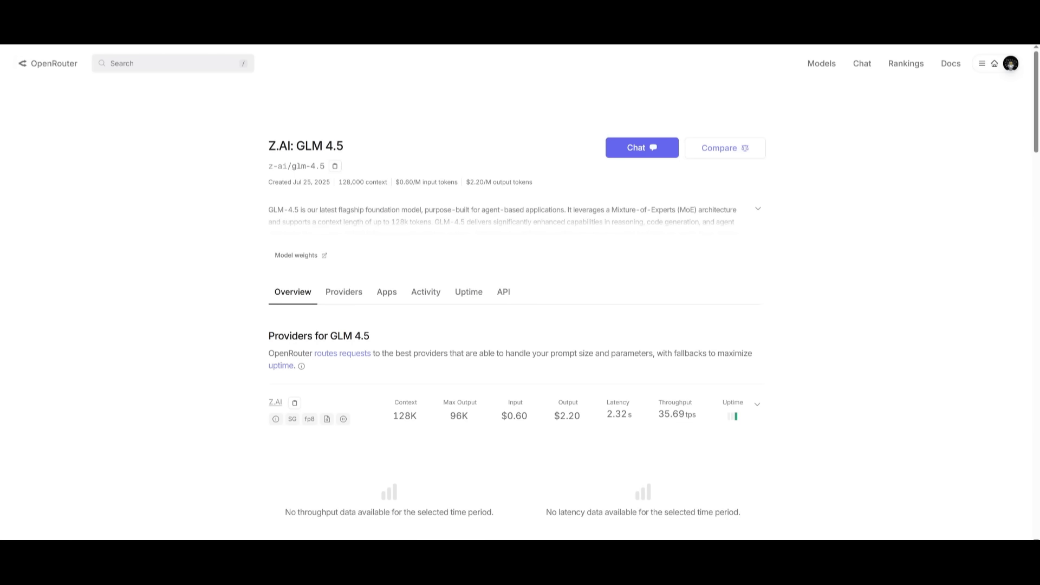
Open chat.z.ai to the 'Hi, I'm Z.ai' start page with GLM-4.5 selected.
click(641, 148)
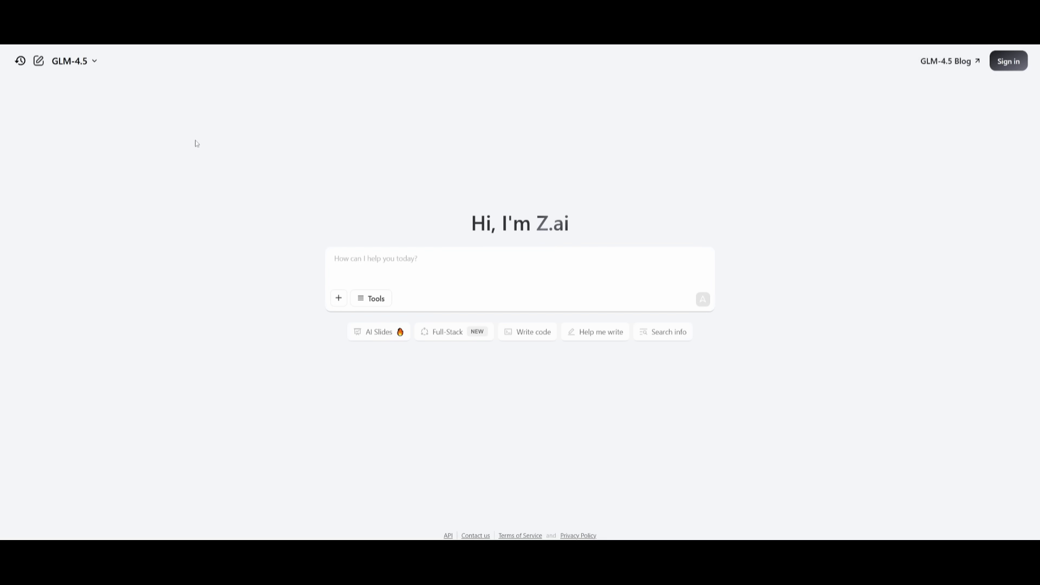
mouse_move(353, 240)
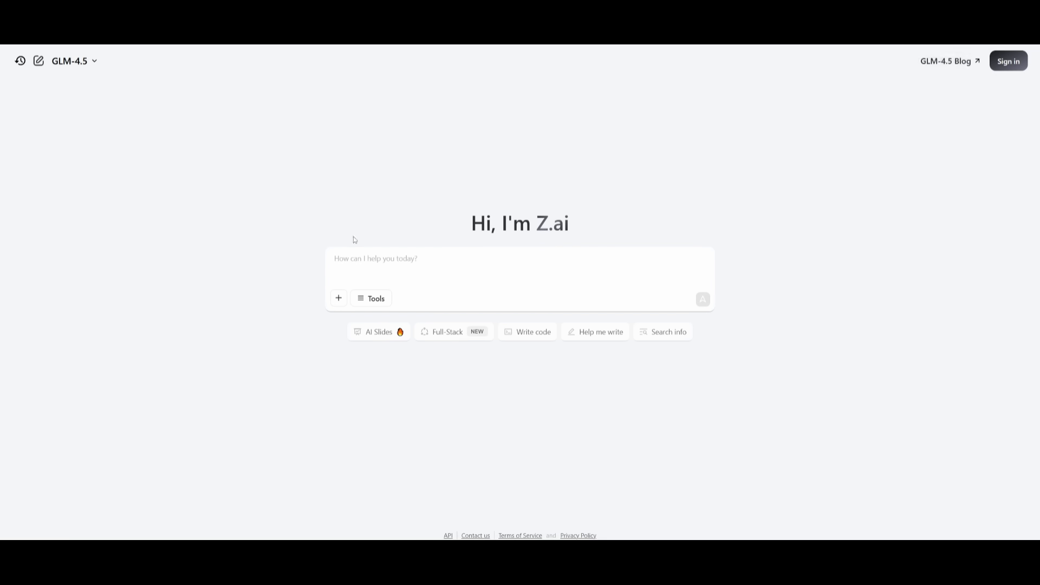
mouse_move(438, 269)
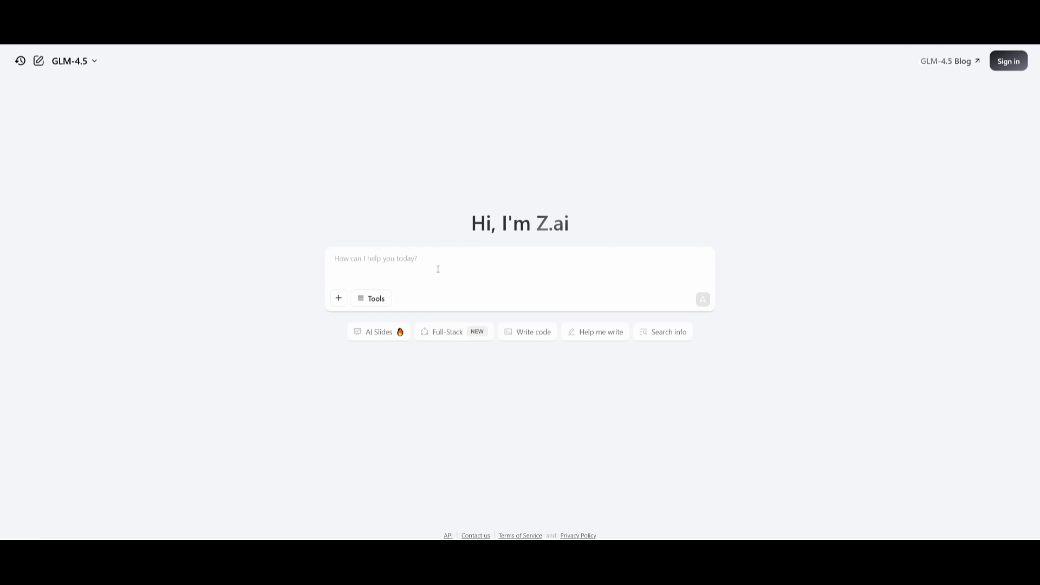
mouse_move(597, 247)
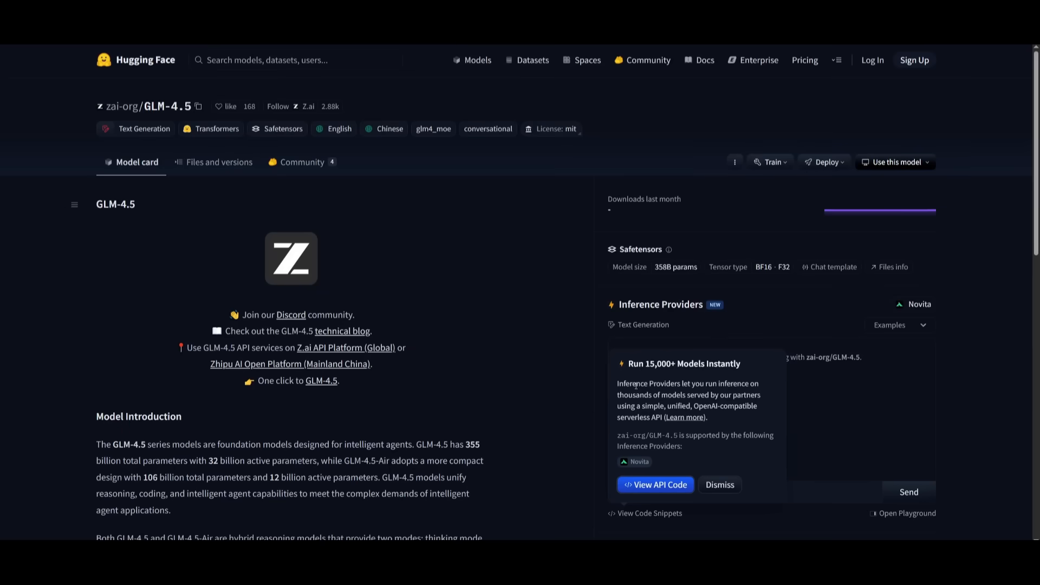
mouse_move(413, 286)
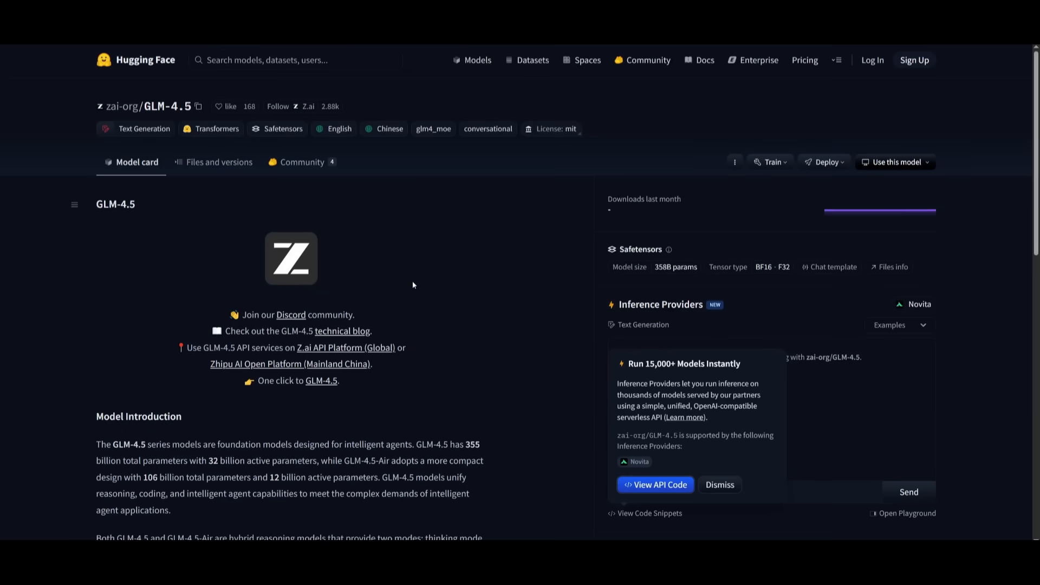
mouse_move(401, 299)
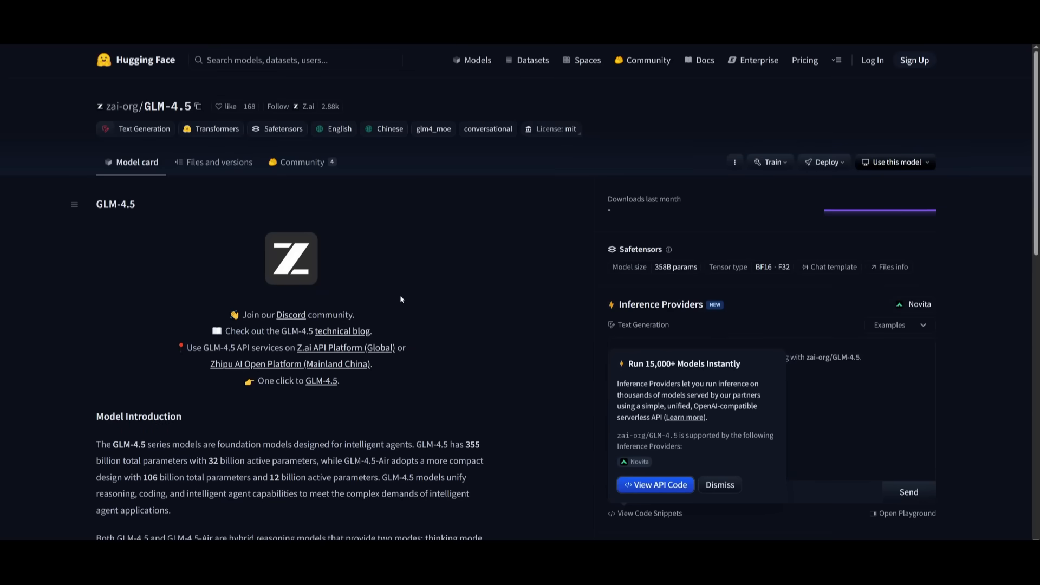
mouse_move(365, 286)
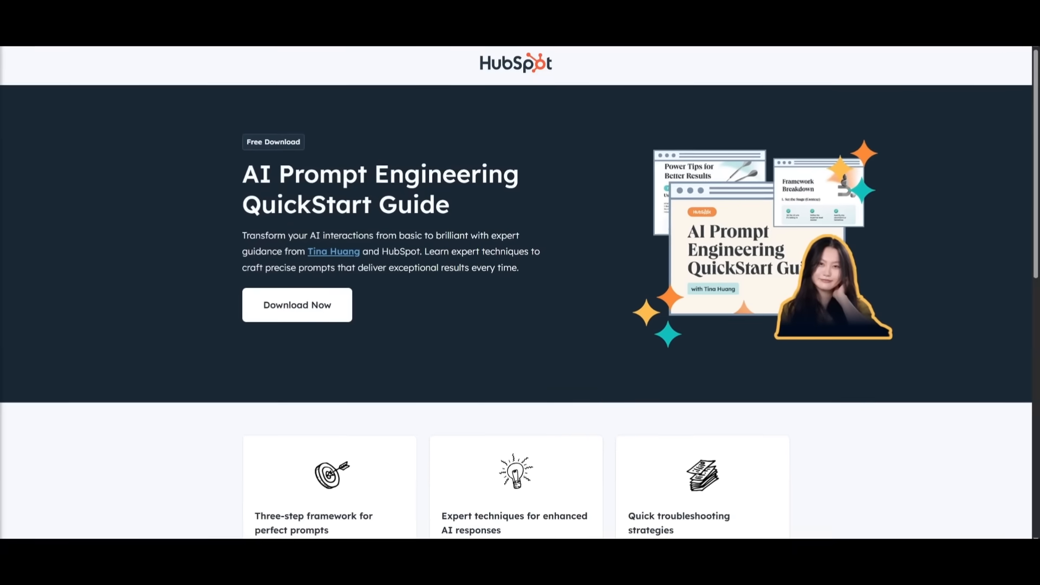
Download the AI Prompt Engineering QuickStart Guide and scroll through its prompt-writing tips.
click(297, 305)
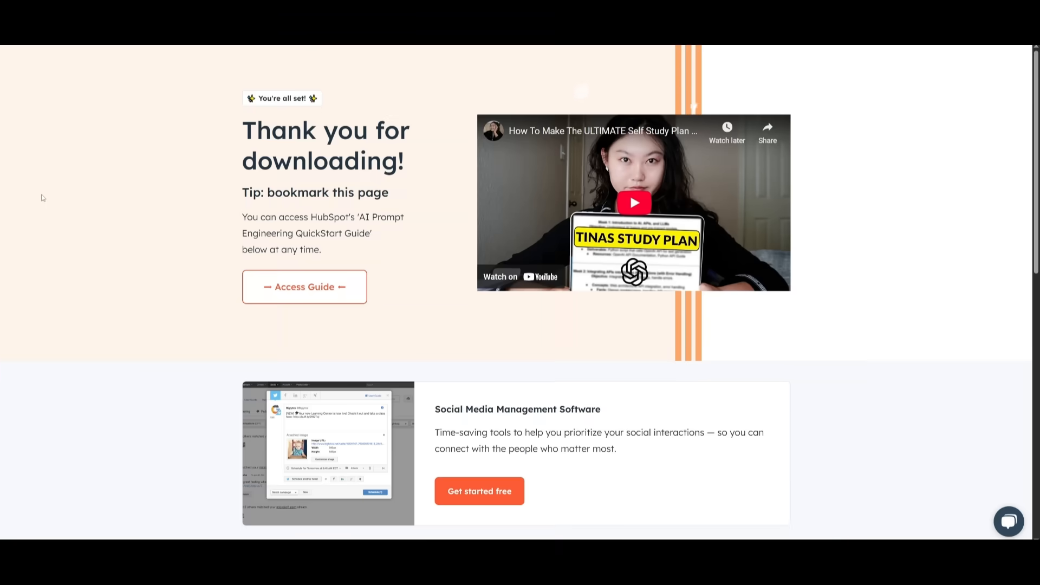
scroll(down, 3)
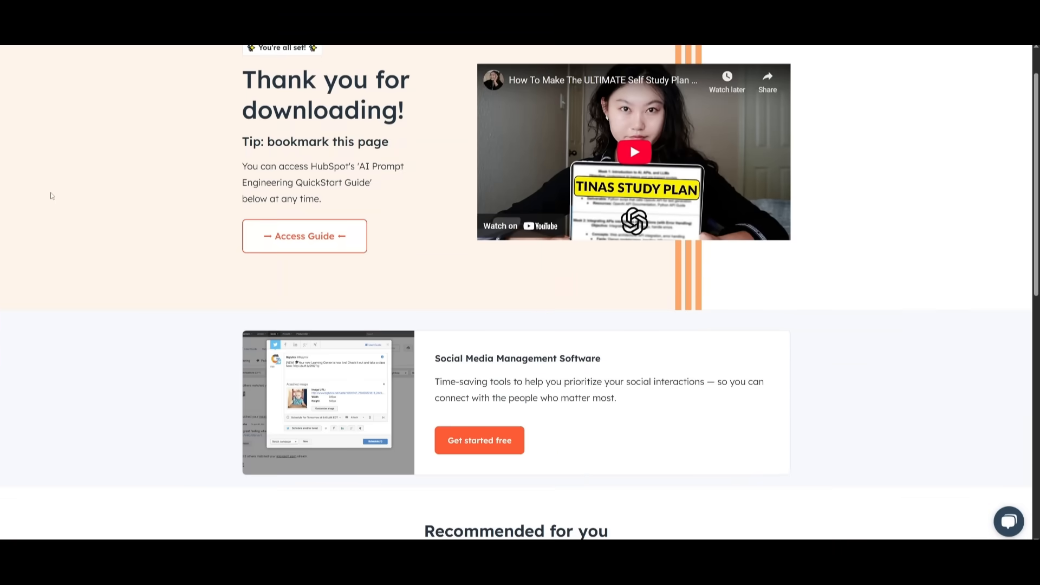
scroll(down, 3)
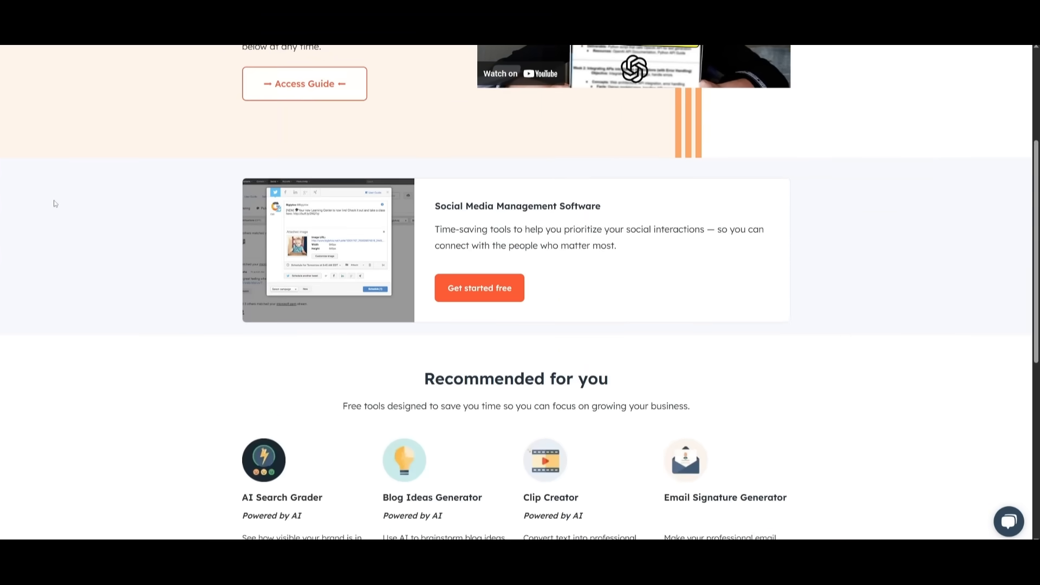
scroll(down, 3)
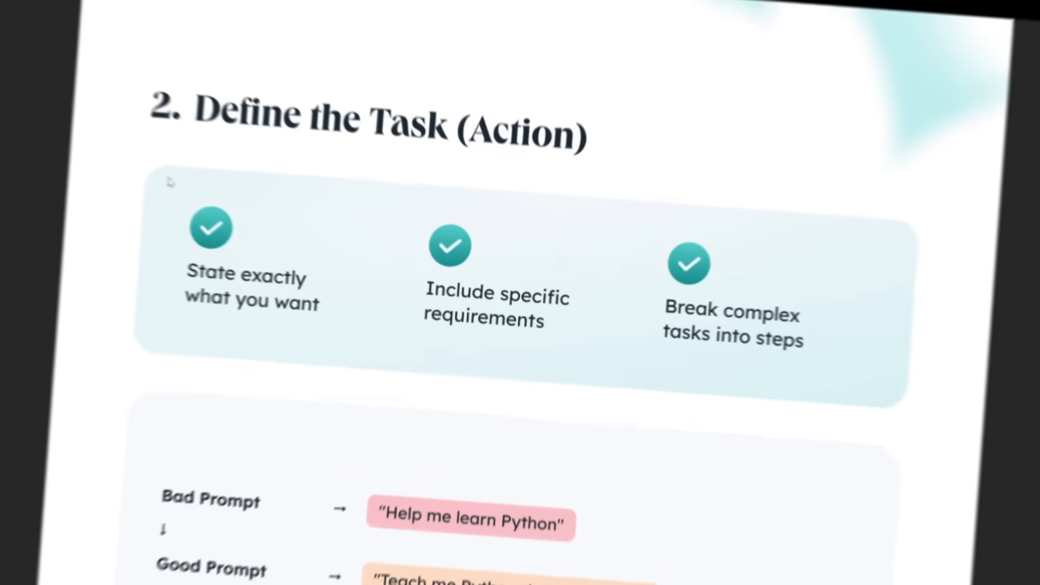
scroll(down, 3)
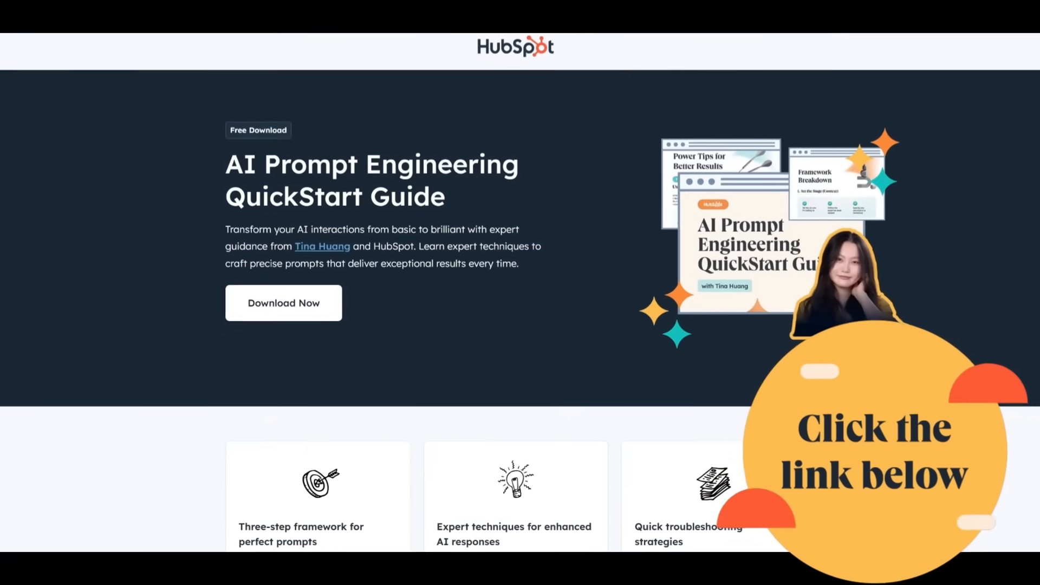
scroll(down, 3)
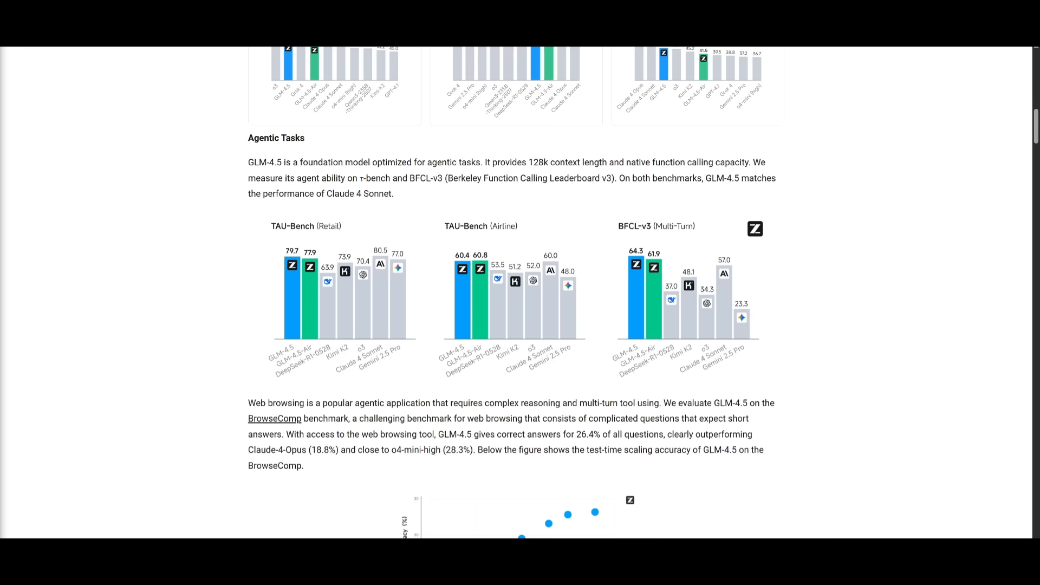
scroll(down, 3)
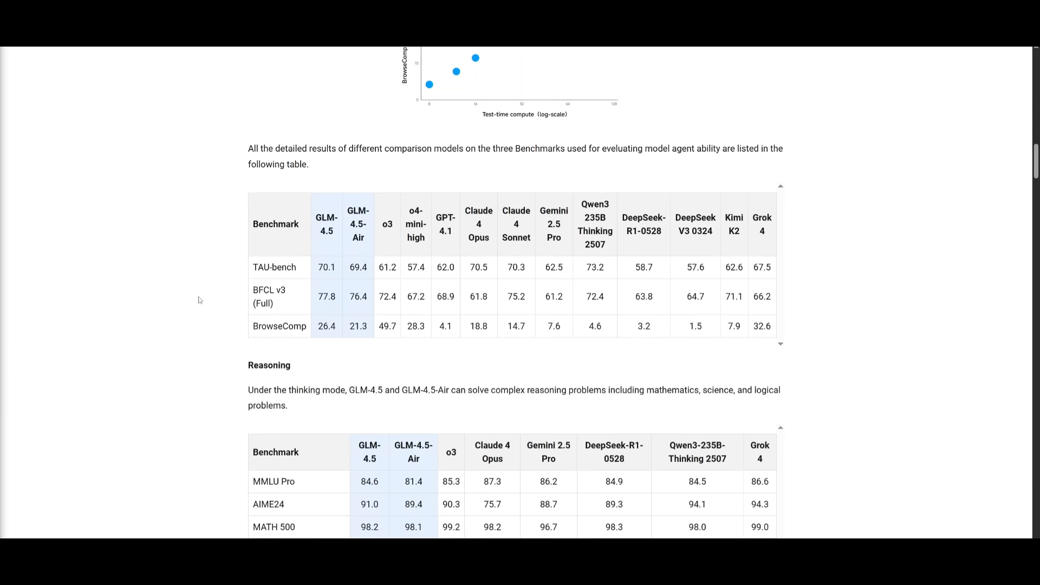
scroll(down, 3)
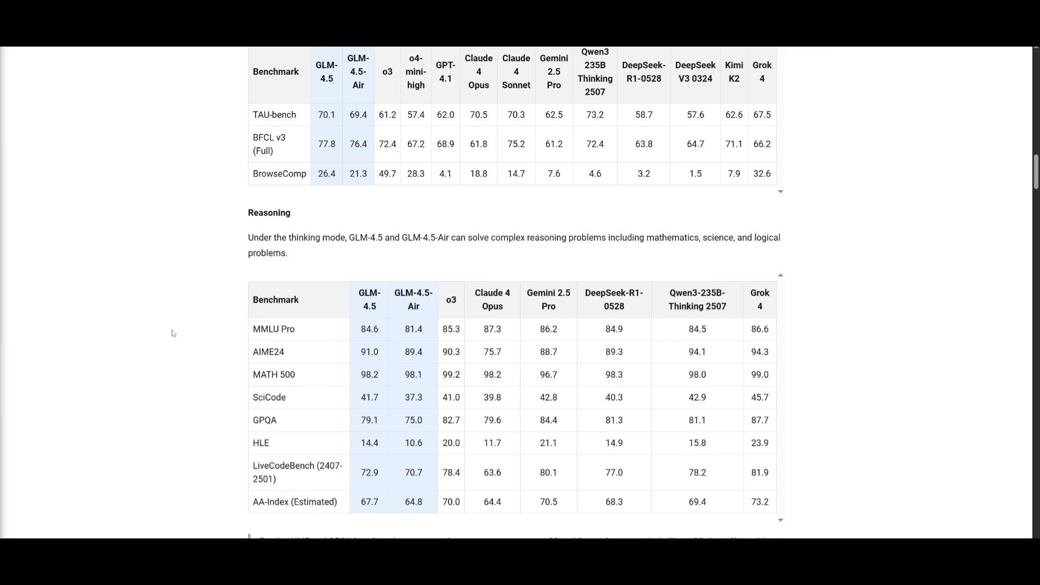
scroll(down, 3)
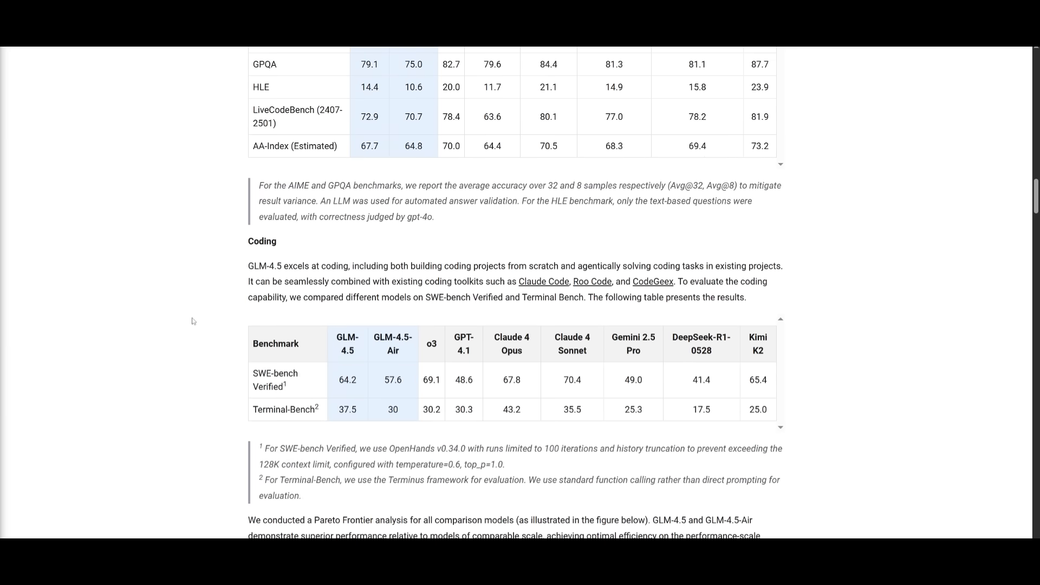
mouse_move(95, 309)
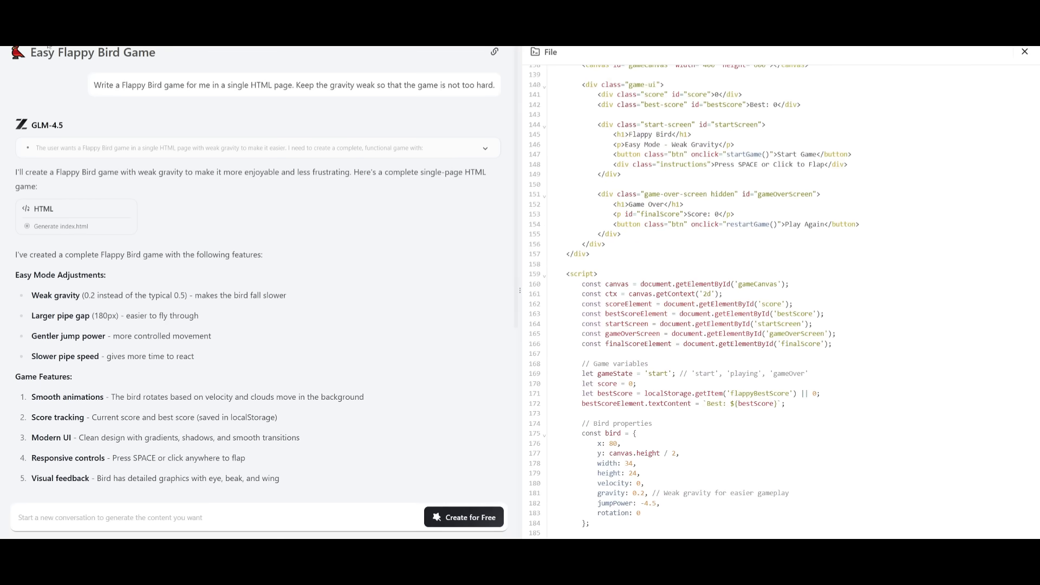
Switch the Flappy Bird side panel to Preview and start a game round.
click(552, 80)
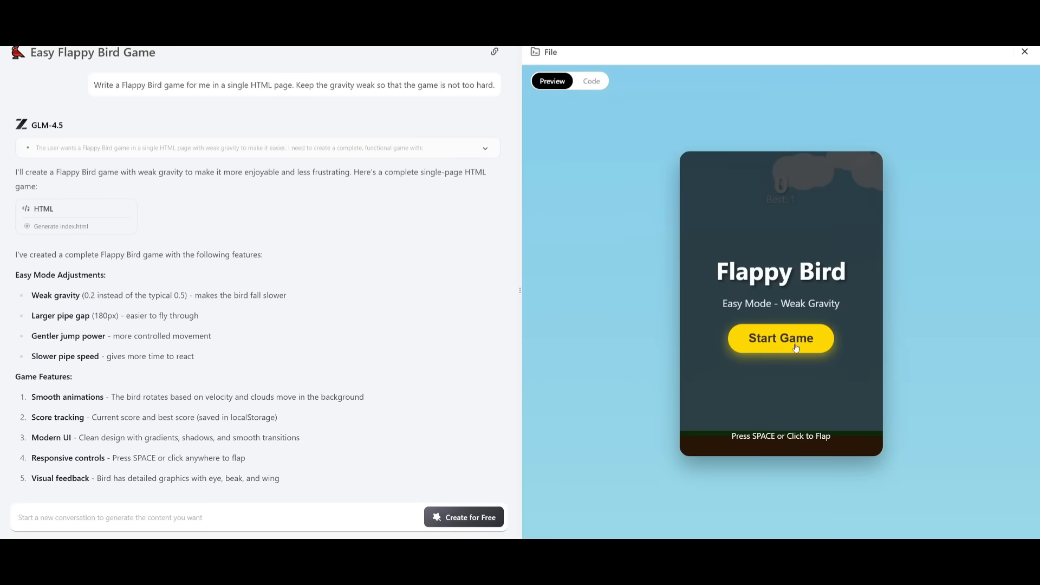
click(780, 338)
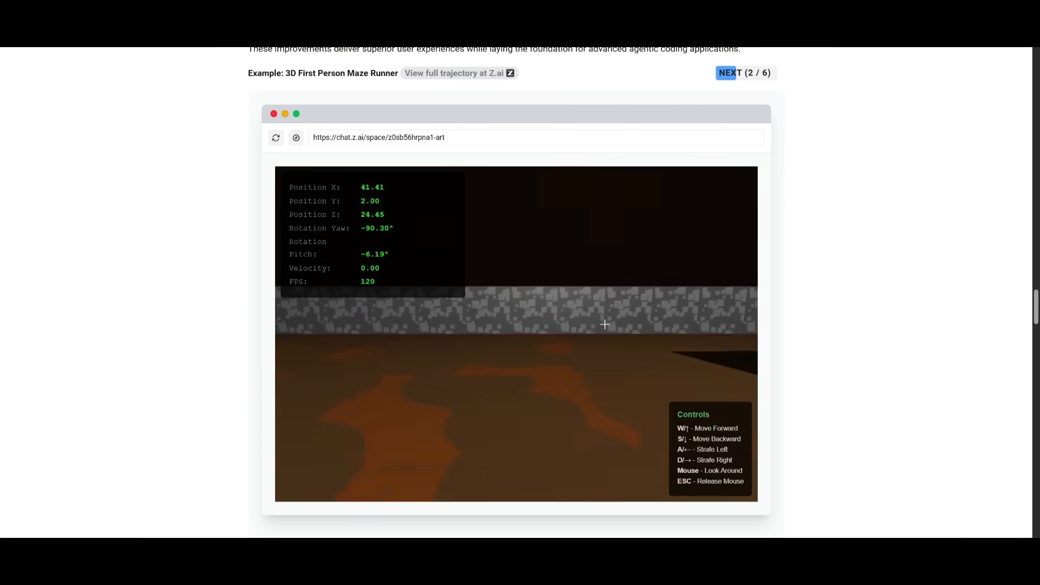
Step through the next coding example and the following Artifacts demo examples.
click(728, 73)
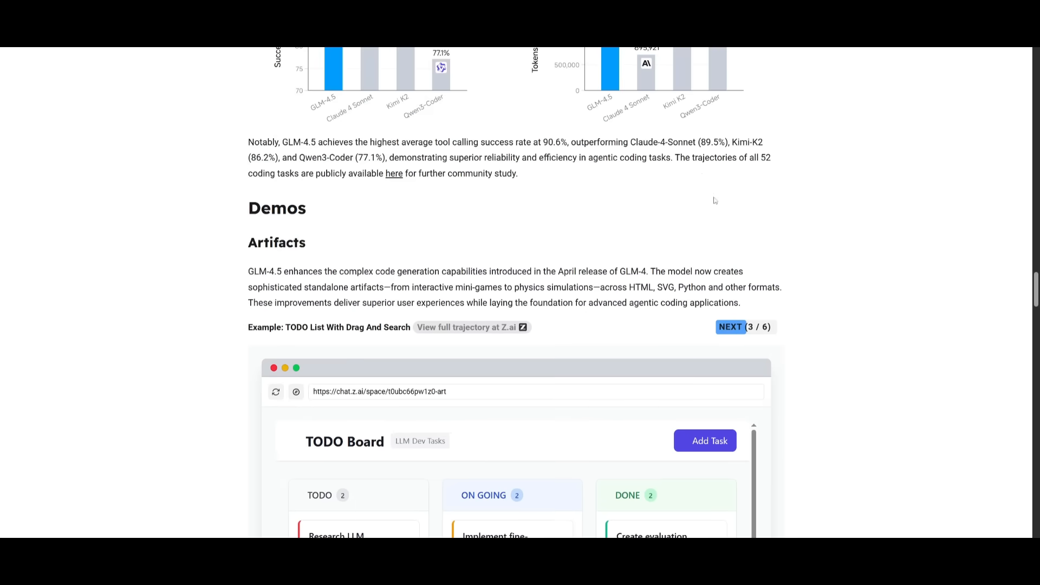
scroll(down, 3)
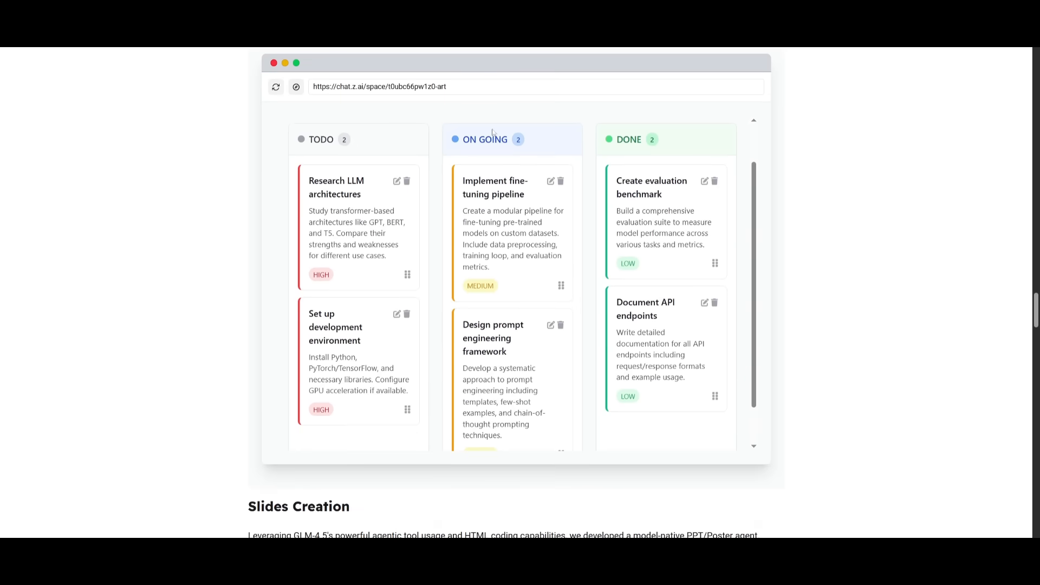
scroll(down, 3)
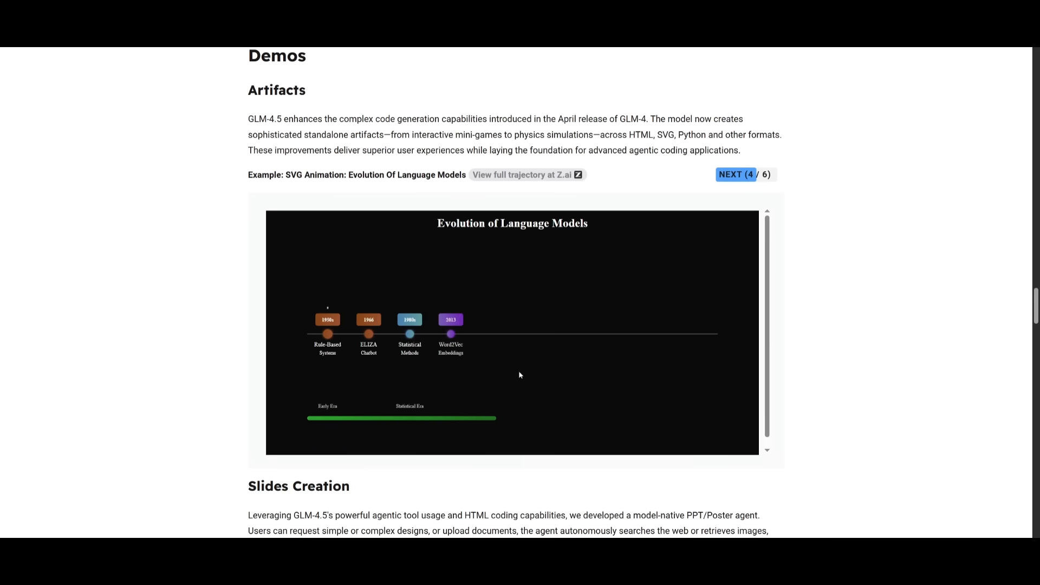
click(736, 174)
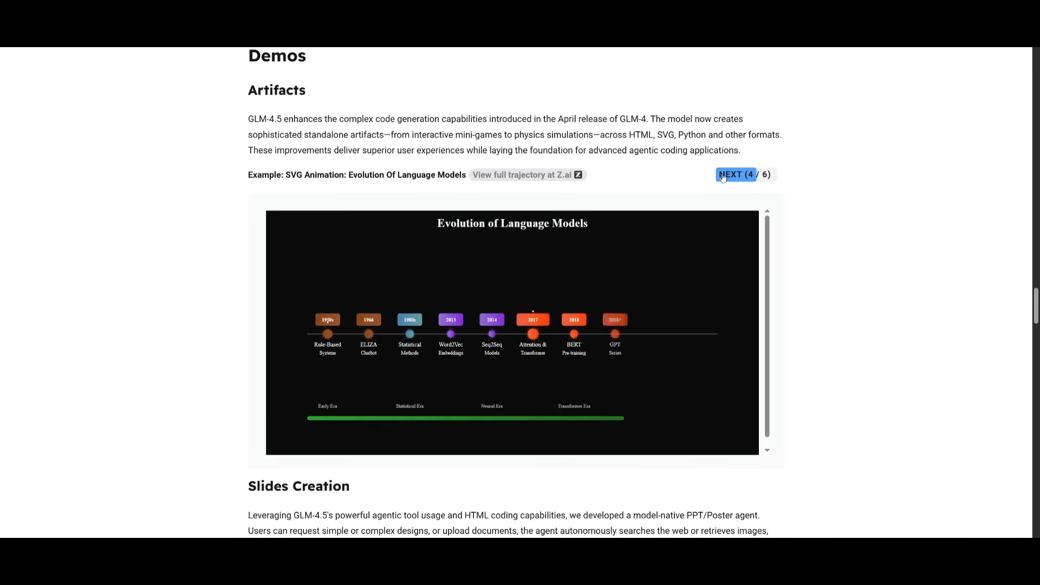
click(743, 174)
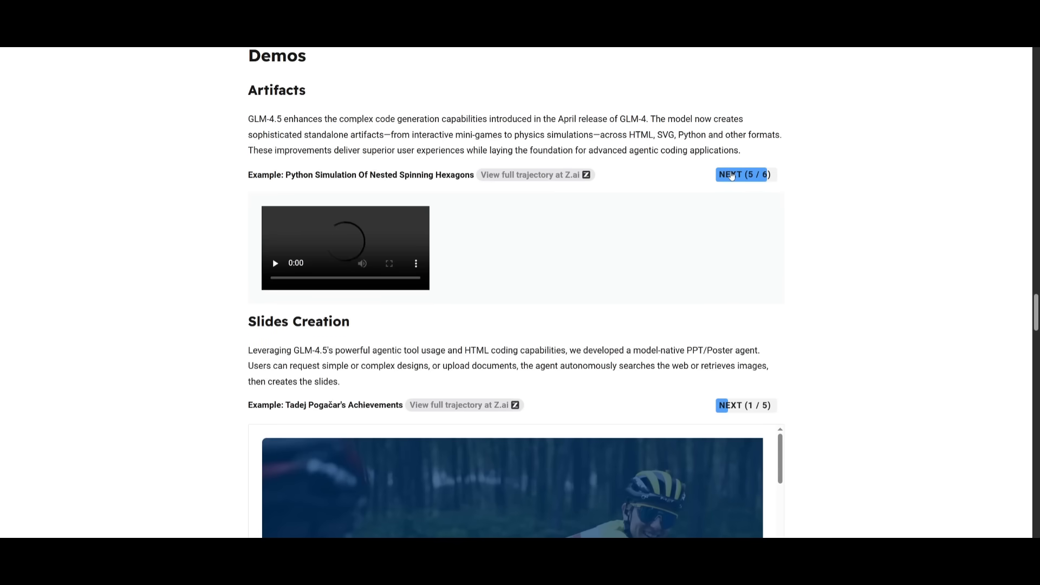
click(744, 175)
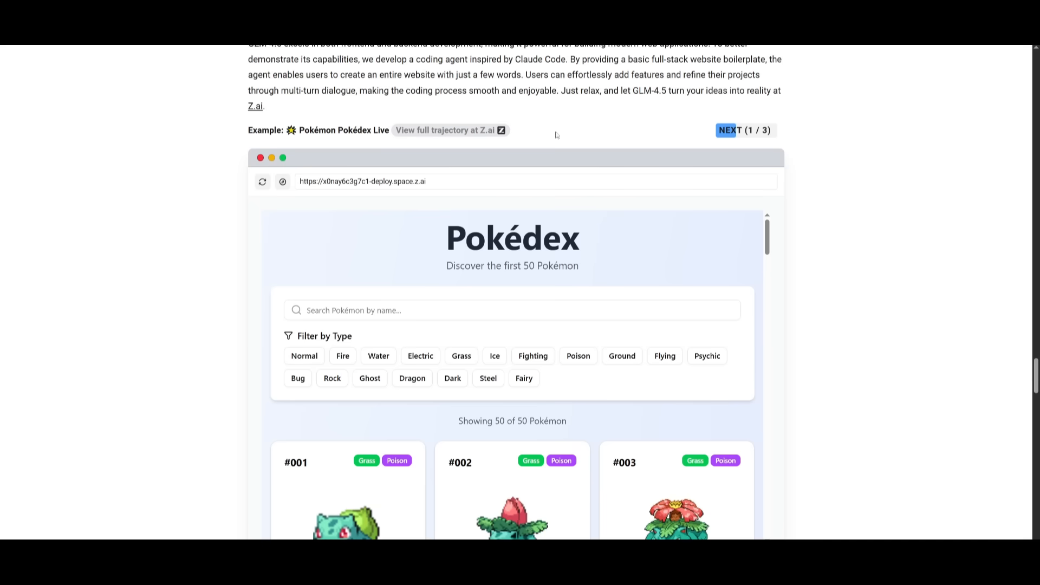
Advance the full-stack demos past Medieval Poem Gen to the Cyberpunk Card AI Generator.
scroll(down, 3)
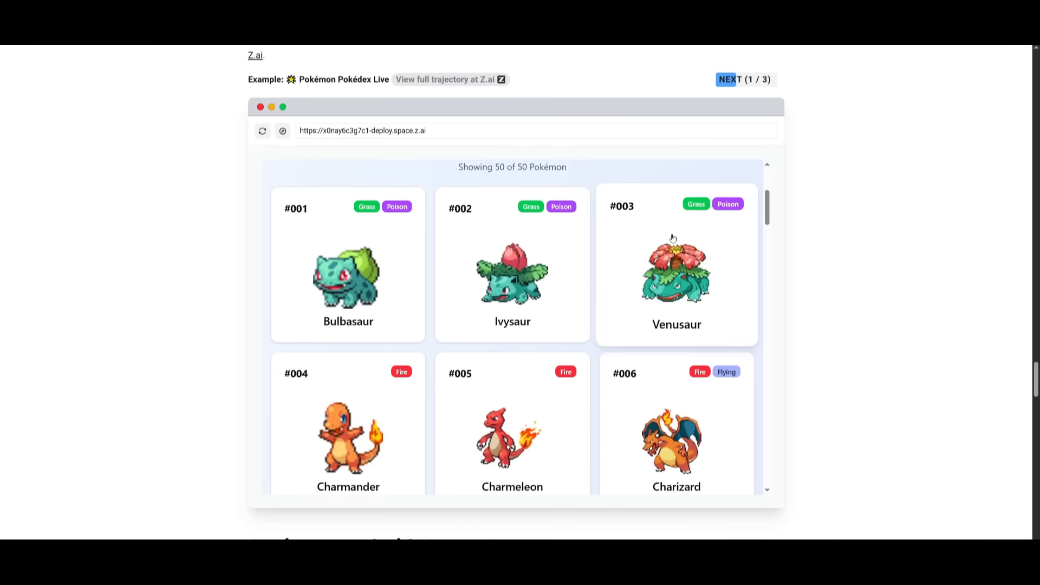
scroll(down, 3)
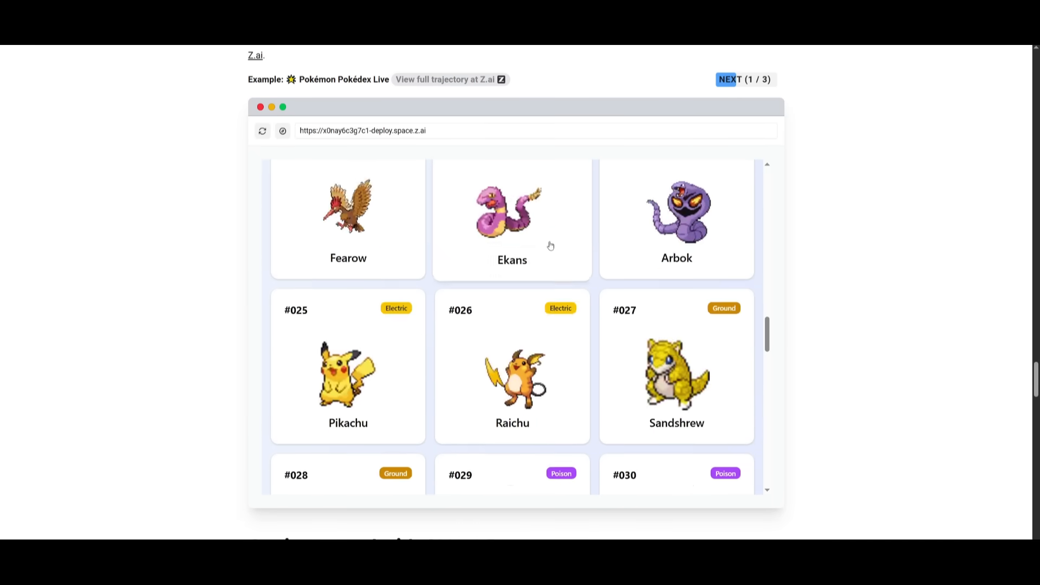
scroll(down, 3)
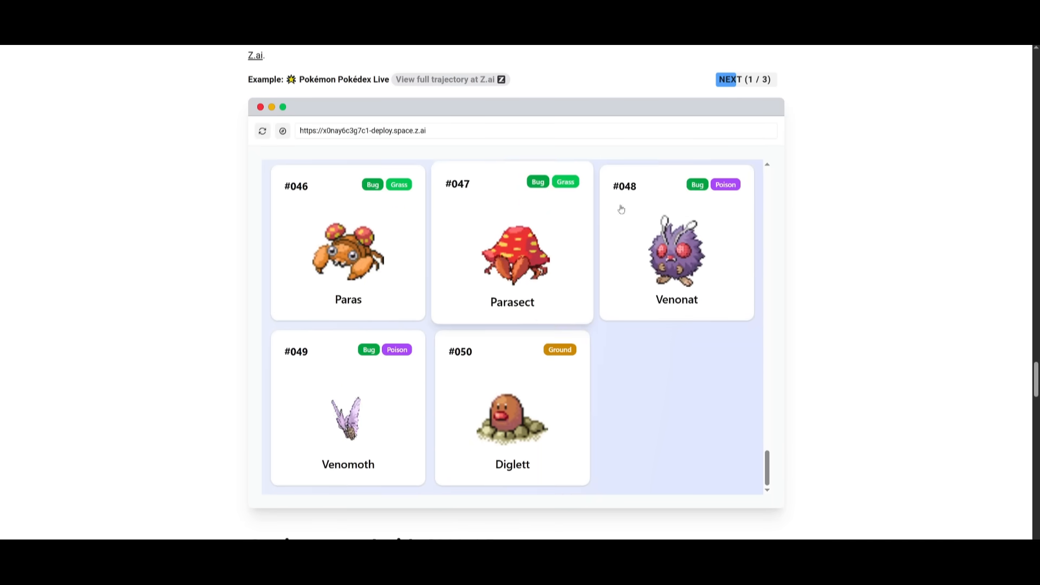
click(744, 80)
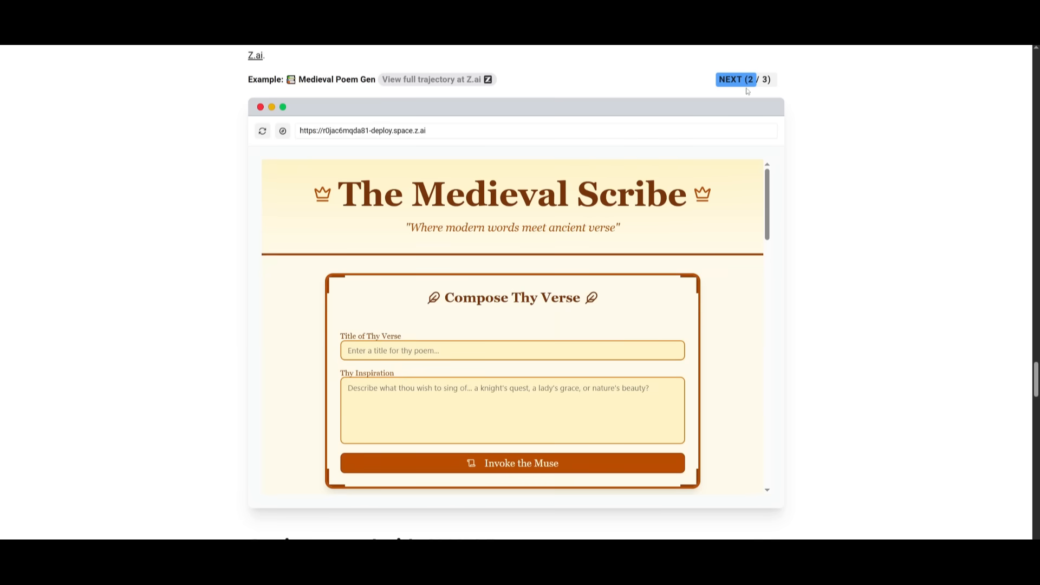
click(744, 79)
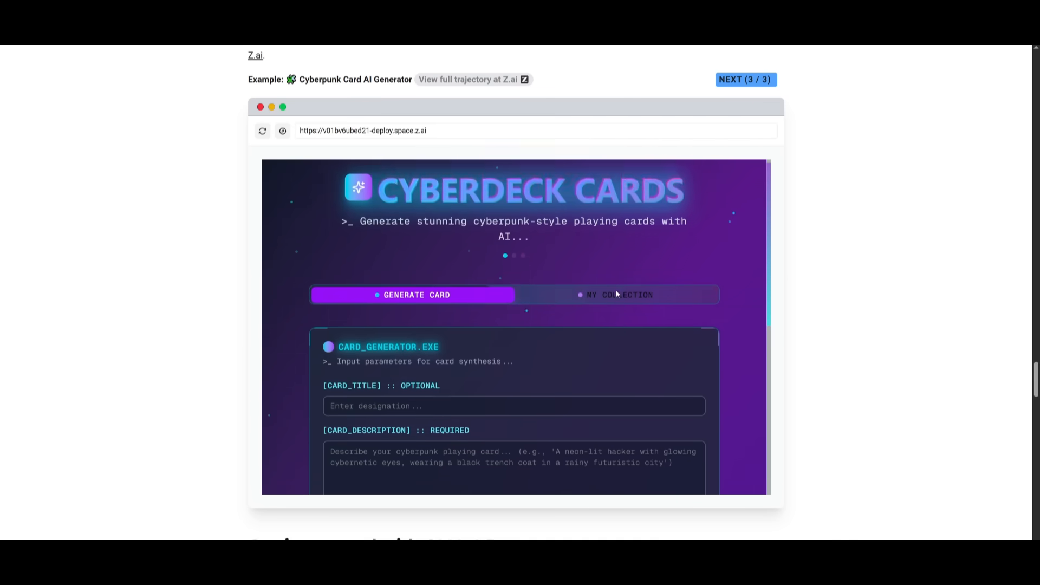
scroll(down, 3)
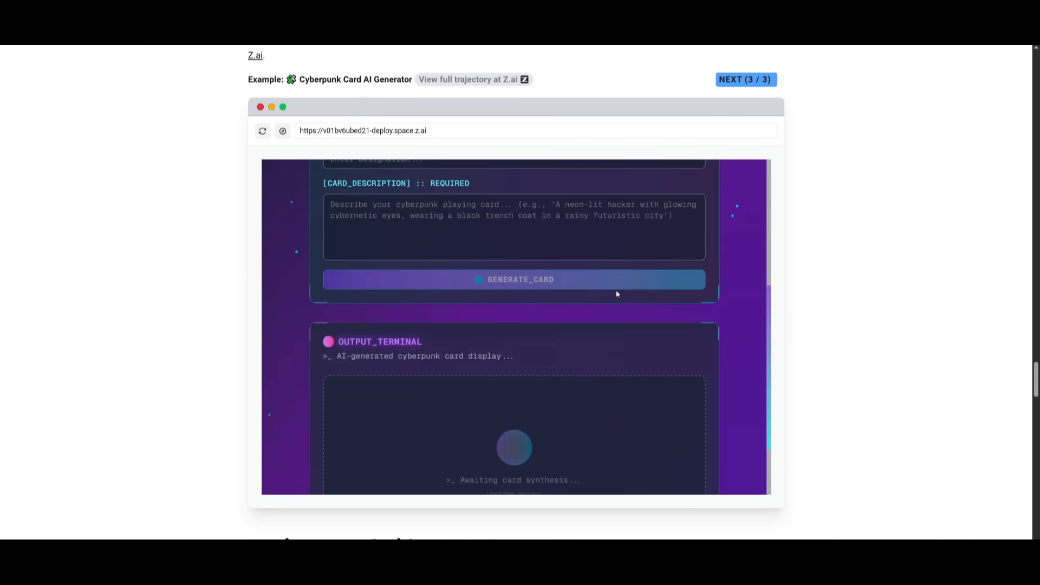
scroll(down, 3)
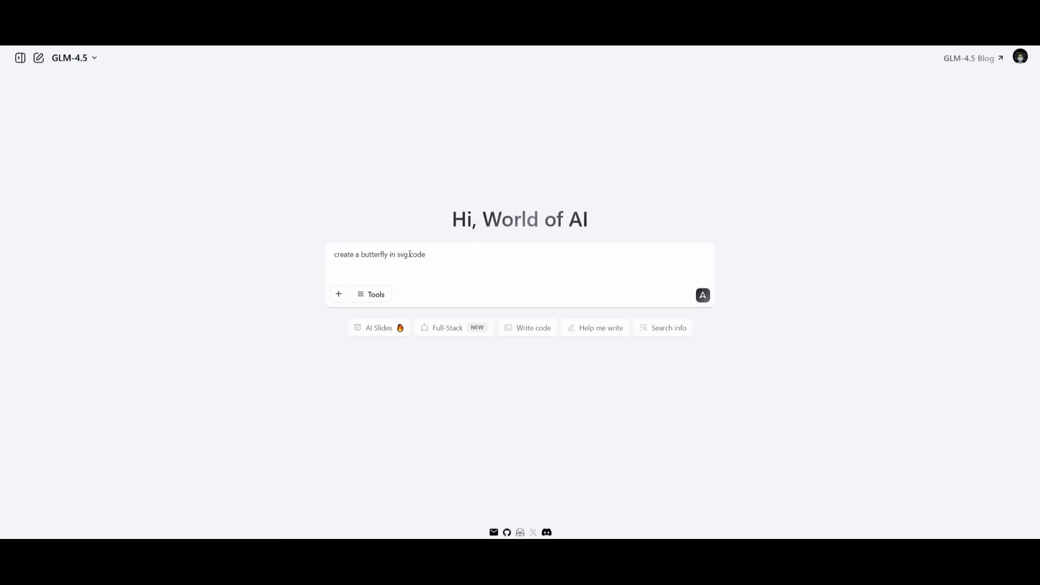
mouse_move(702, 295)
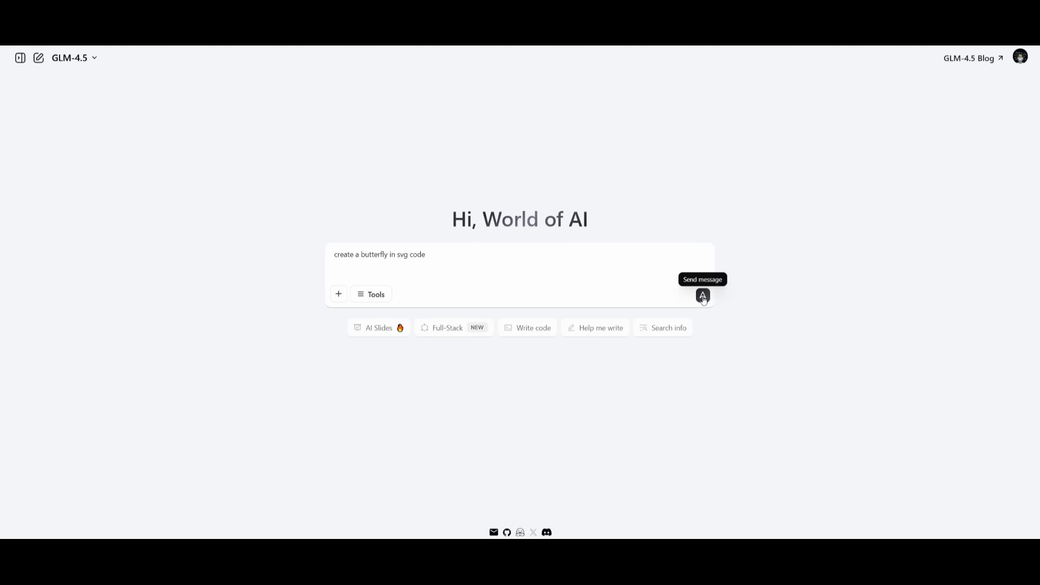
Send 'create a butterfly in svg code' to GLM-4.5 for a rendered butterfly.
click(702, 295)
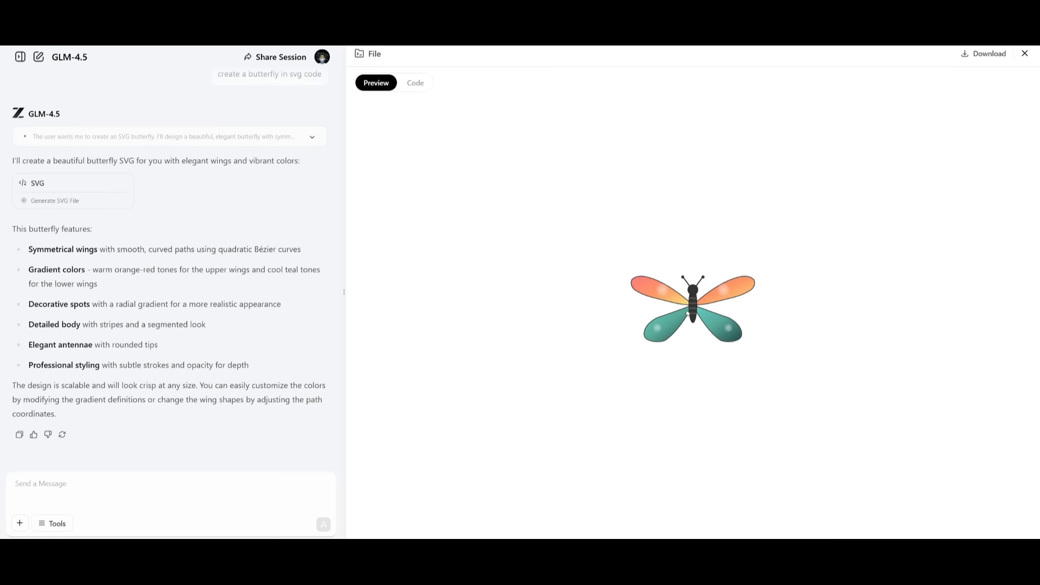
mouse_move(635, 313)
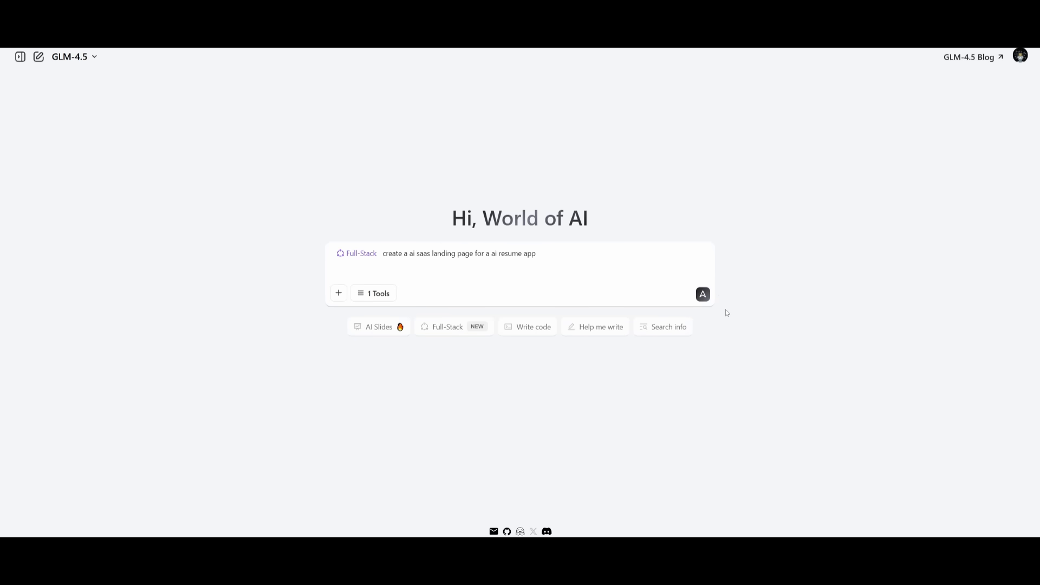
Send the AI resume builder landing page request and scroll through its built sections.
click(702, 294)
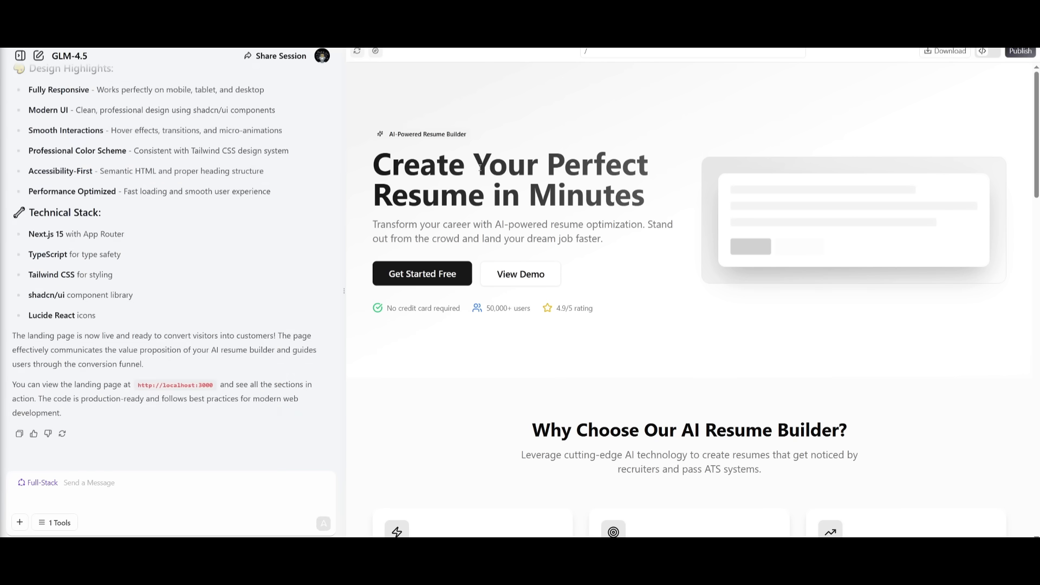
mouse_move(726, 248)
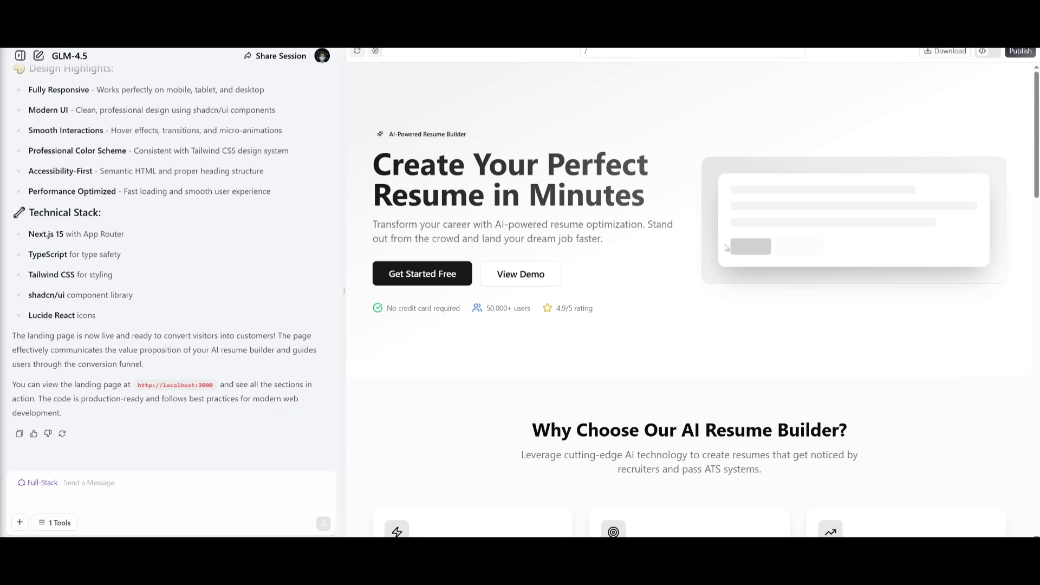
scroll(down, 3)
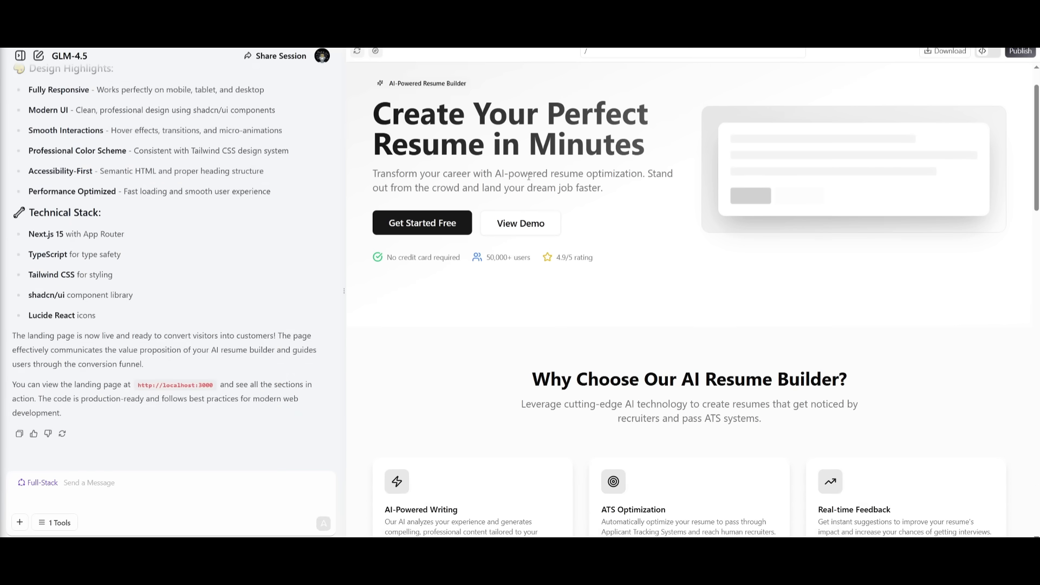
scroll(down, 3)
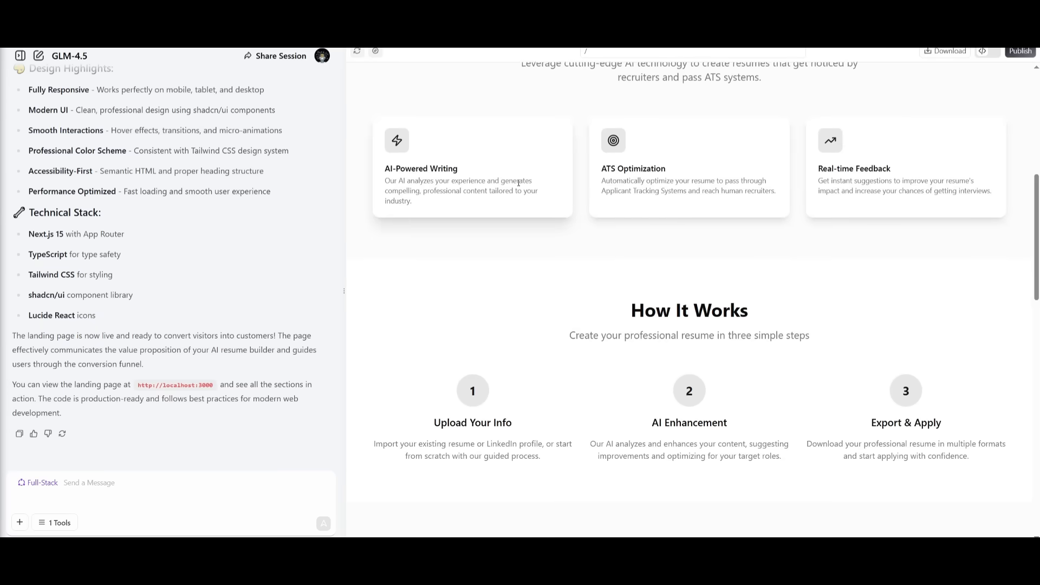
scroll(down, 3)
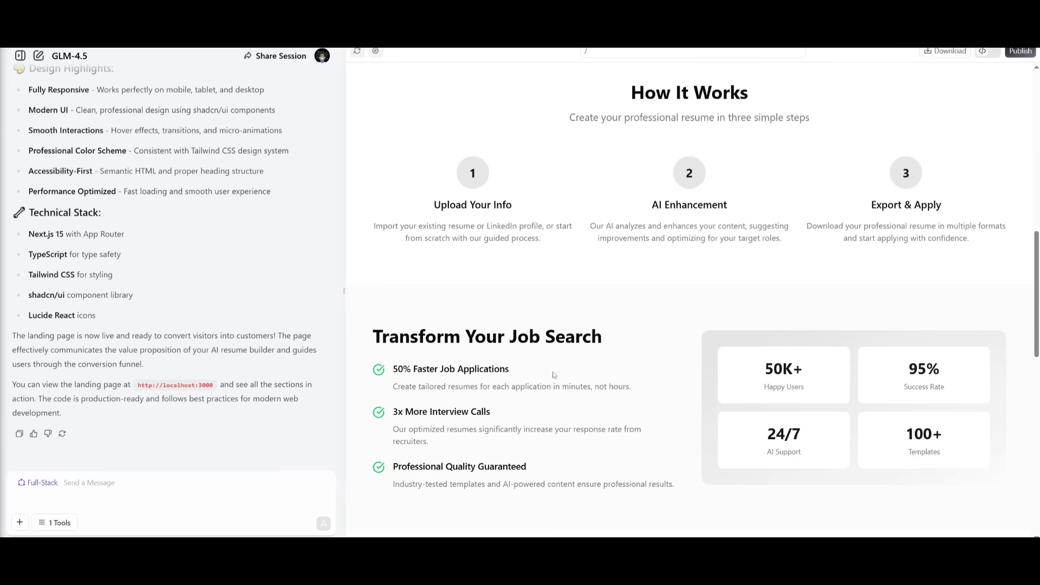
scroll(down, 3)
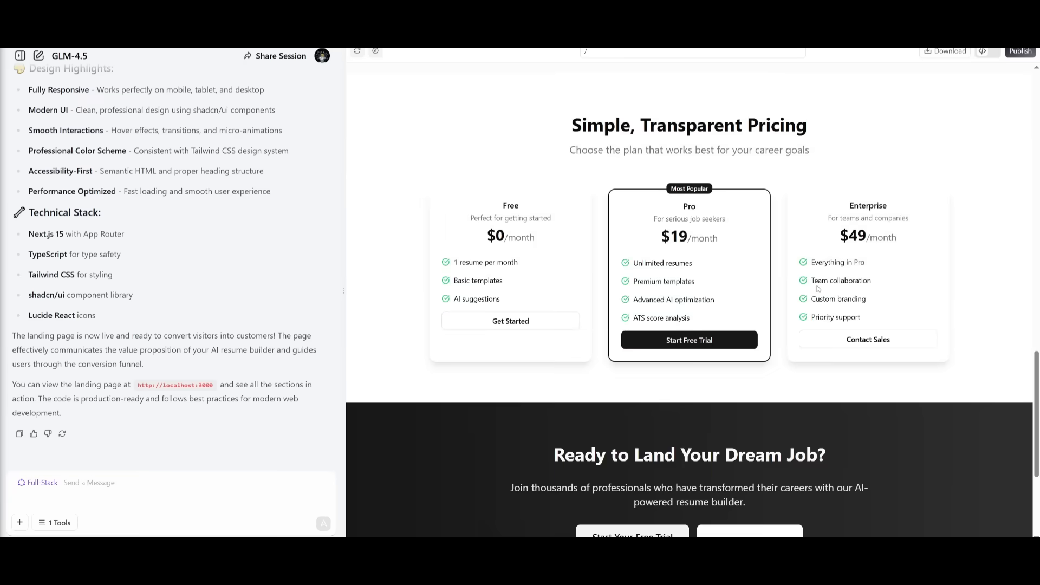
scroll(down, 3)
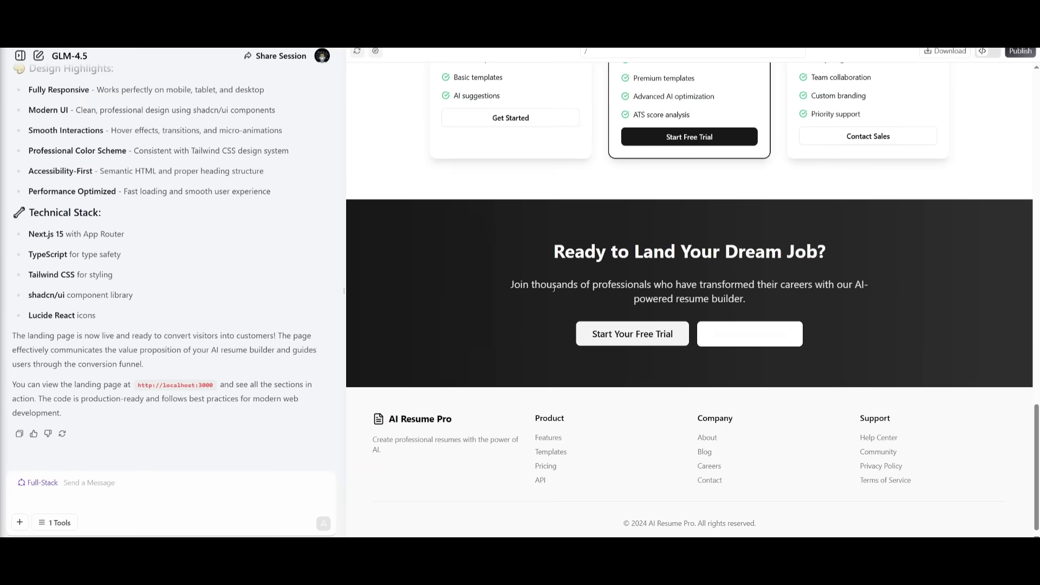
scroll(up, 3)
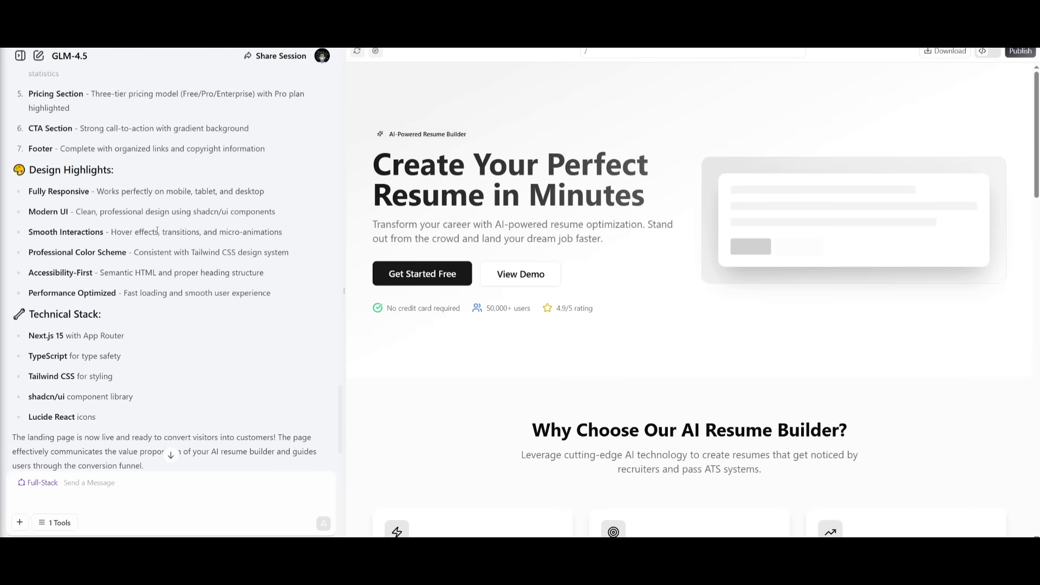
mouse_move(6, 301)
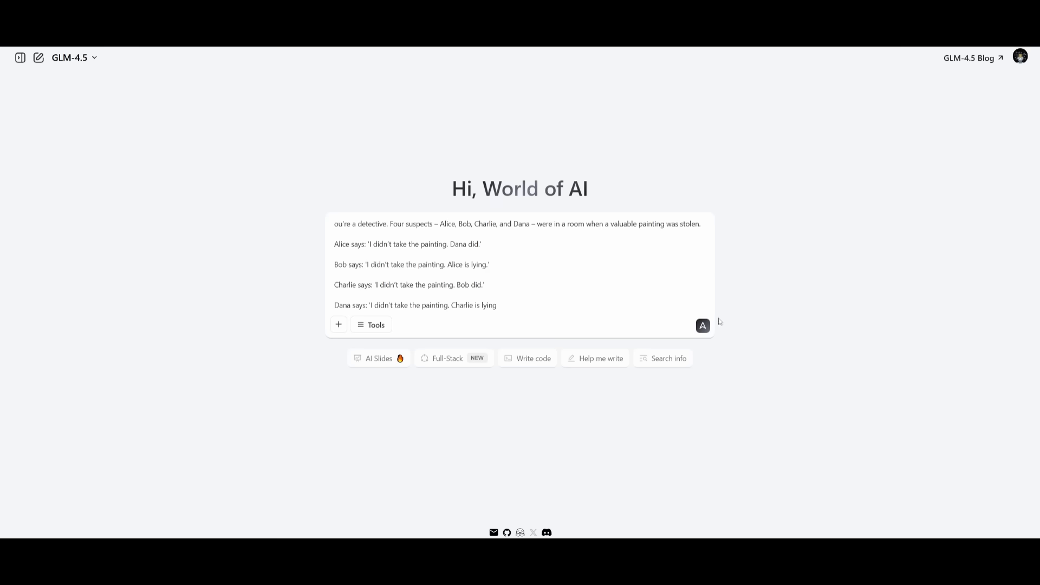
Submit the four-suspect stolen-painting detective puzzle to GLM-4.5.
click(702, 325)
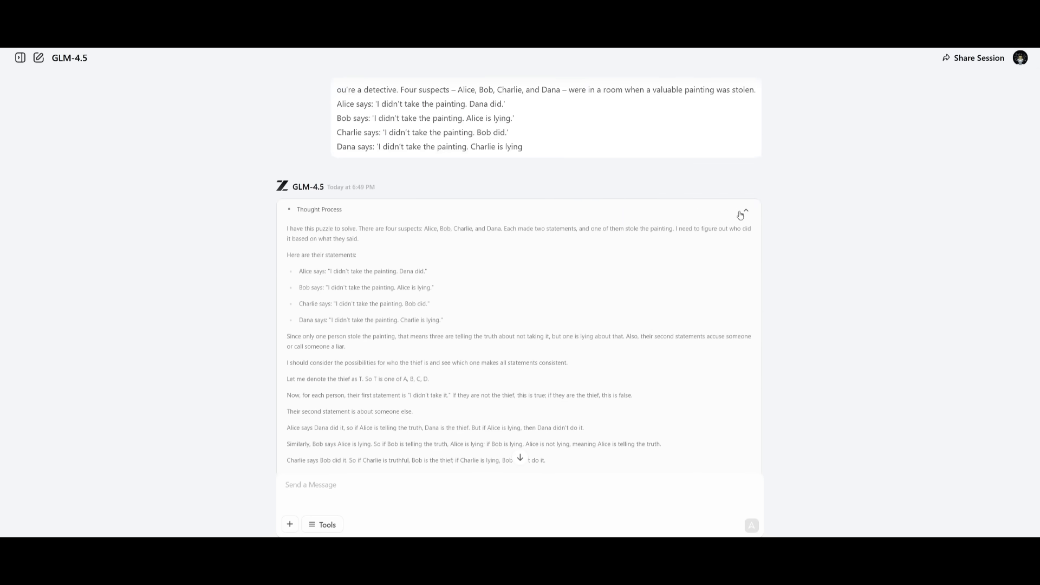
scroll(down, 3)
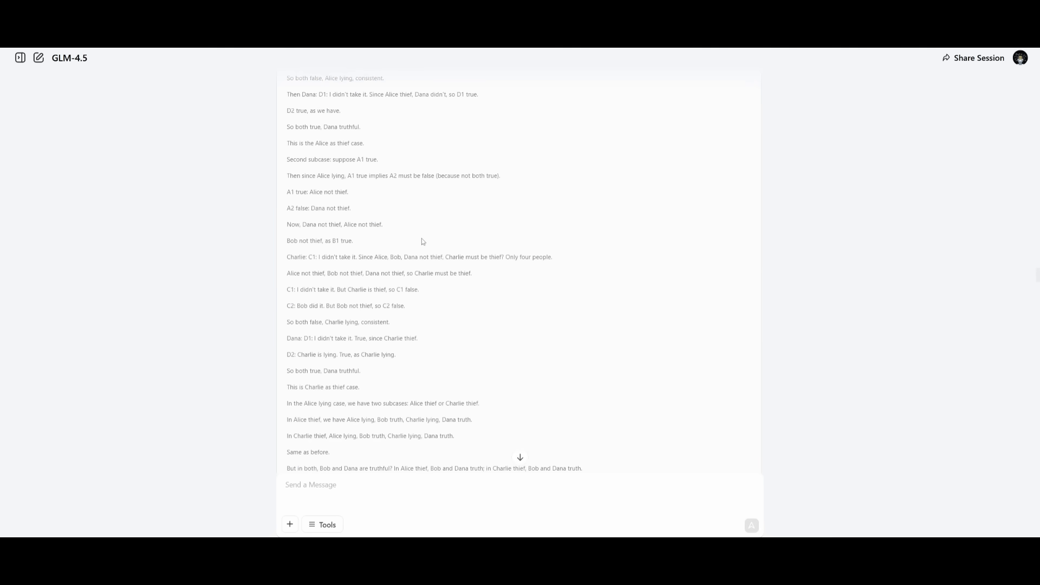
scroll(down, 3)
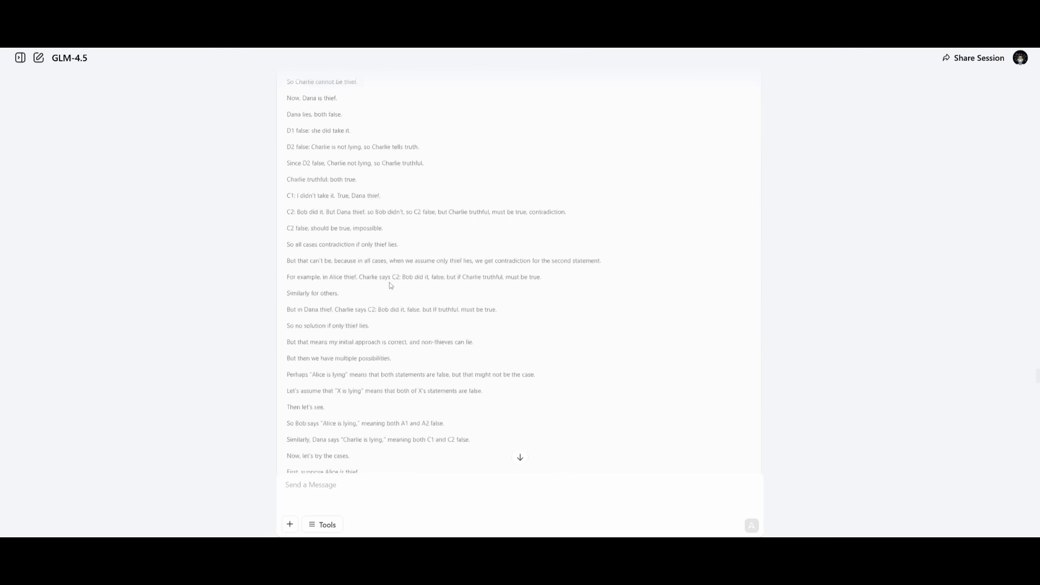
scroll(down, 3)
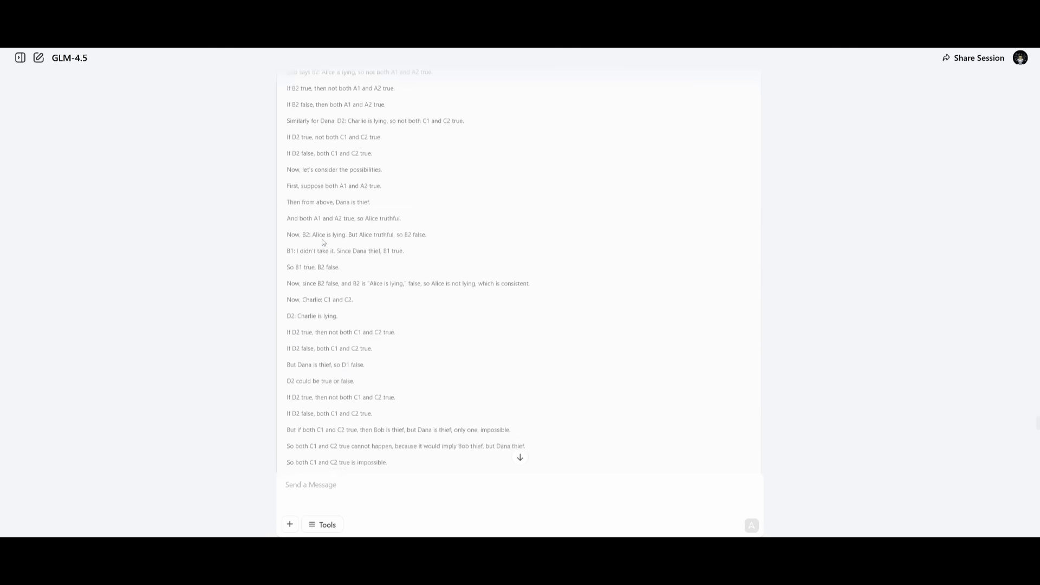
scroll(down, 3)
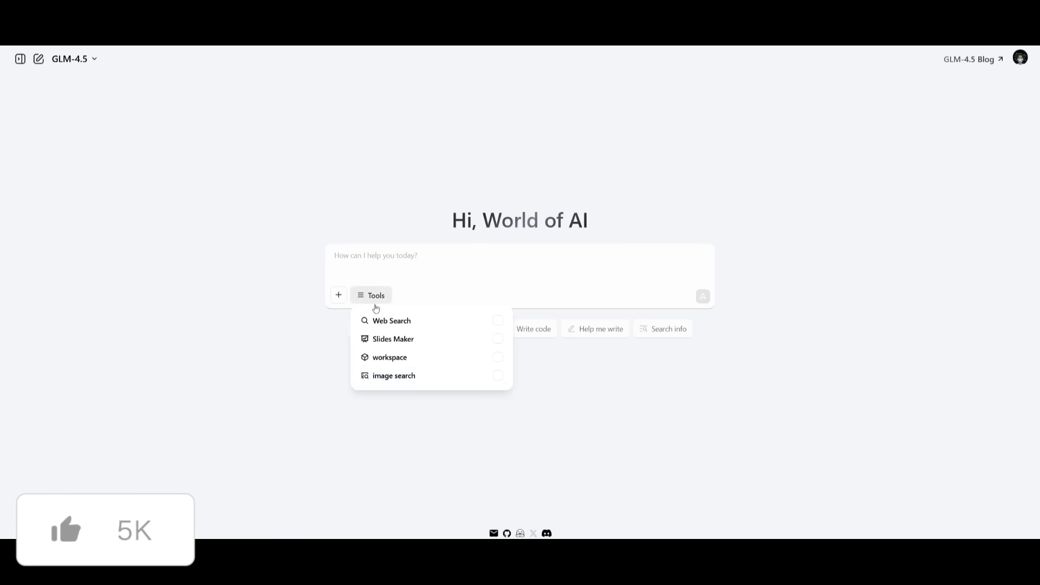
mouse_move(383, 339)
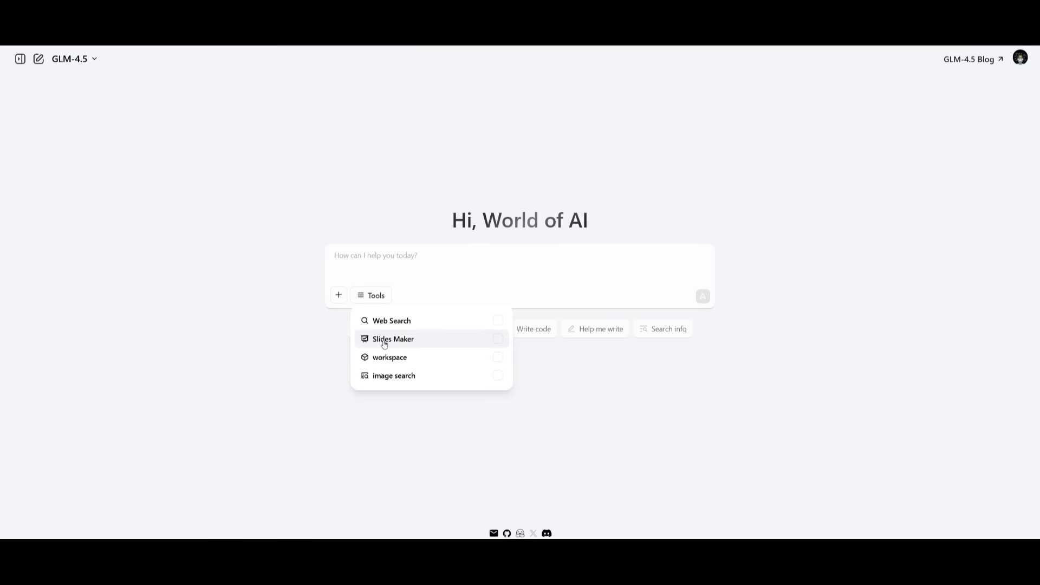
mouse_move(393, 375)
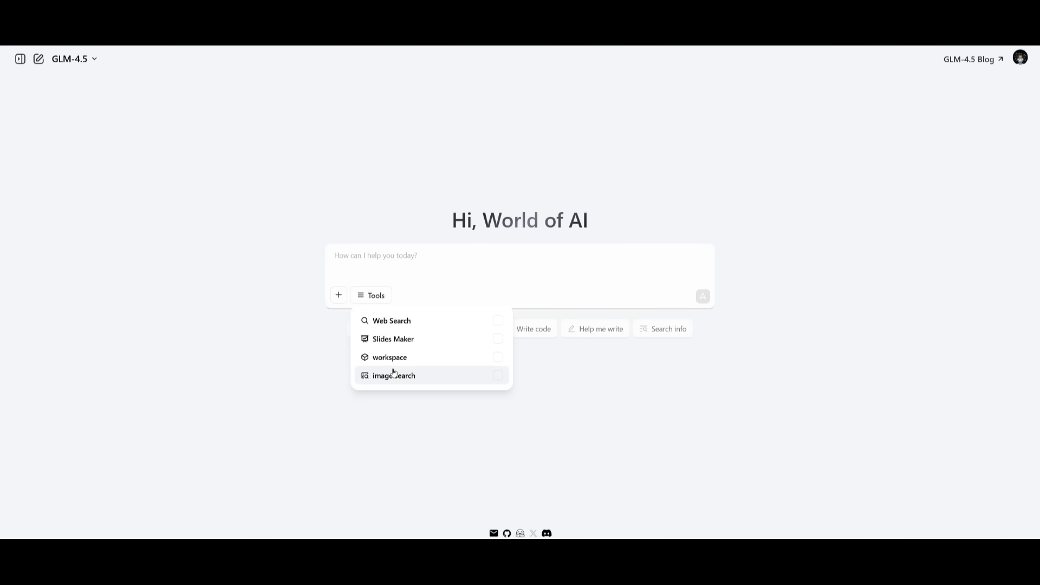
Enable the image Search tool for the World of AI slides request.
click(498, 321)
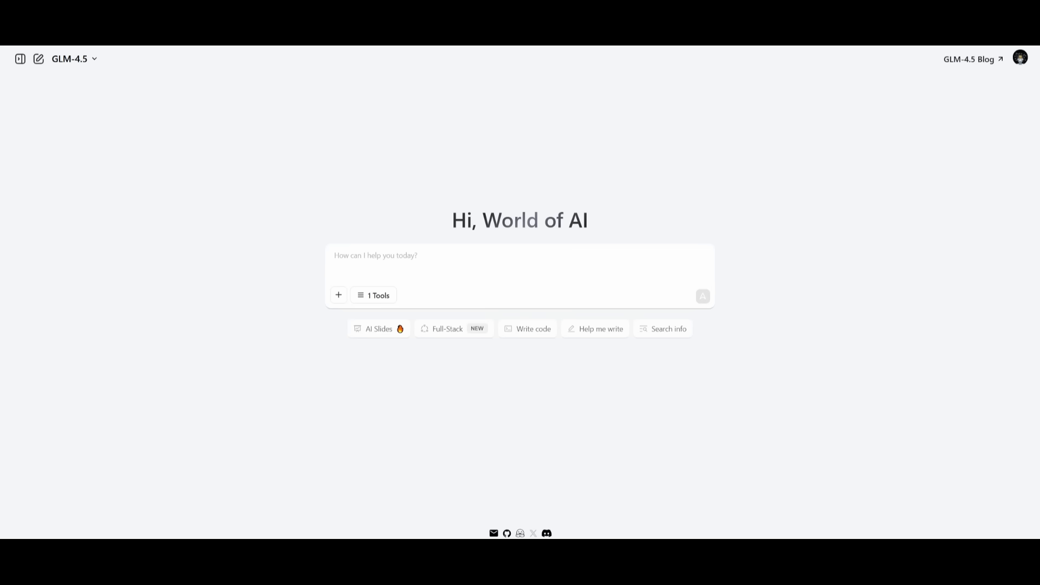
mouse_move(292, 272)
text(create a powerpoint slides on what the world of ai youtube channel is. Here is a link to my channel: https://www.youtube.com/channel/UC2WmuBuFq6gL08QYG-JjXKw)
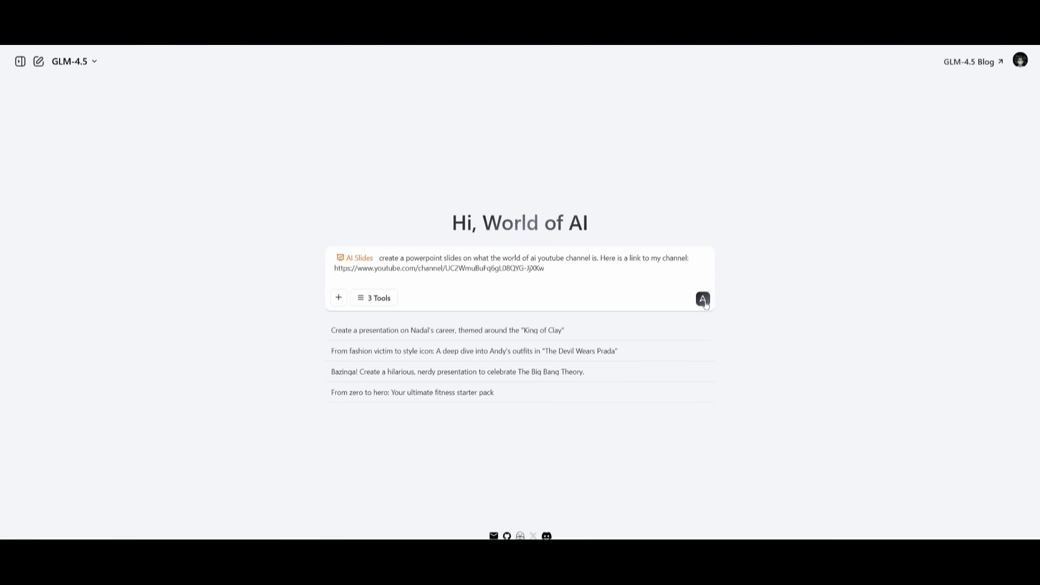
Submit the AI Slides prompt for a World of AI channel presentation.
click(703, 298)
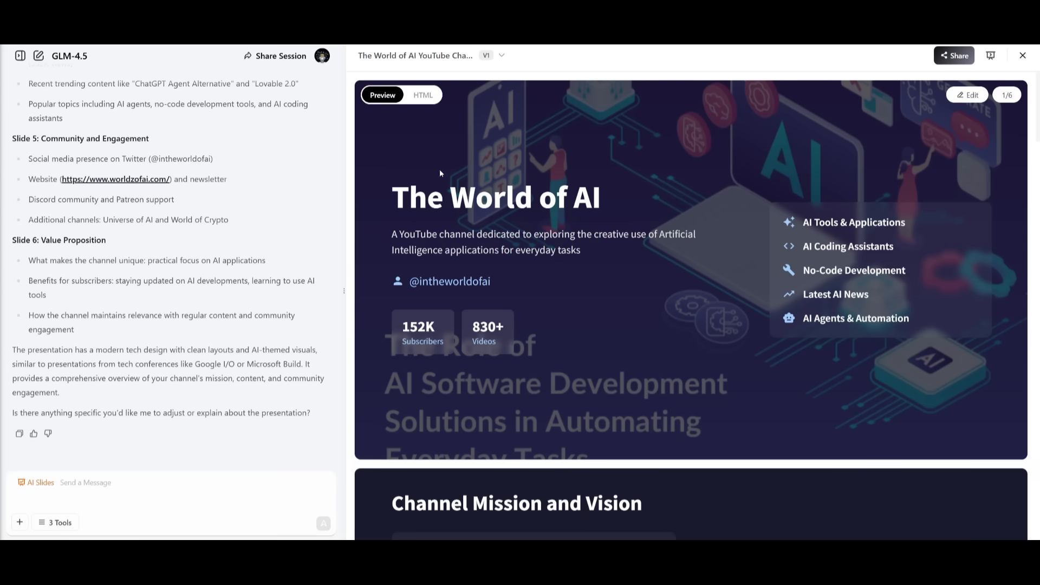
mouse_move(508, 341)
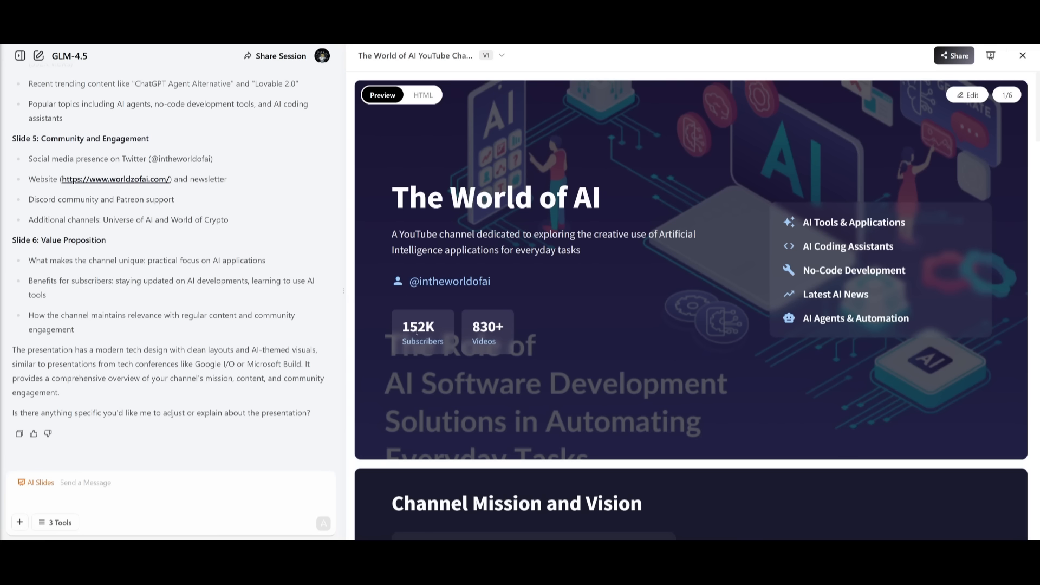
mouse_move(478, 305)
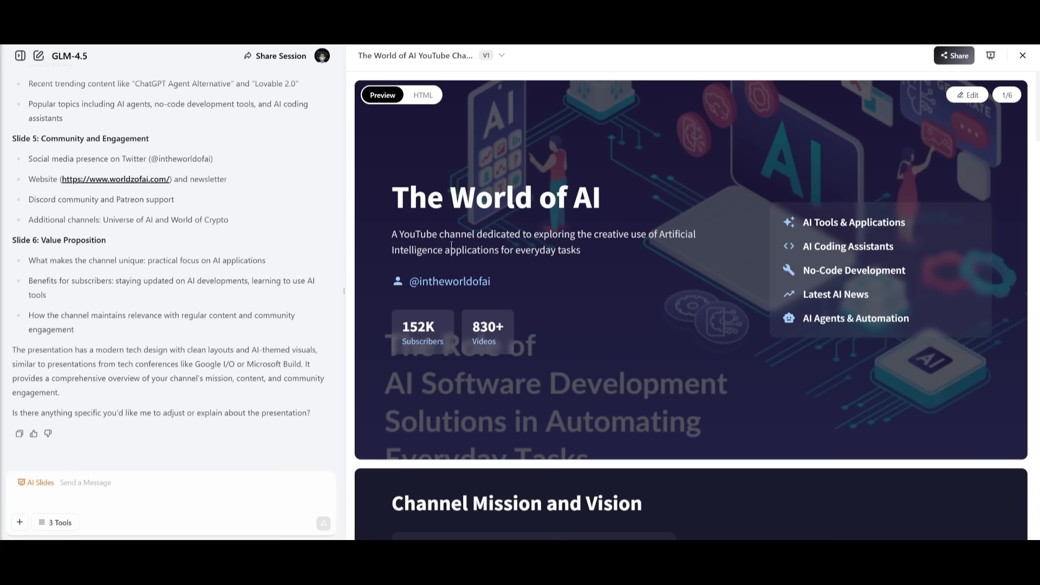
scroll(down, 3)
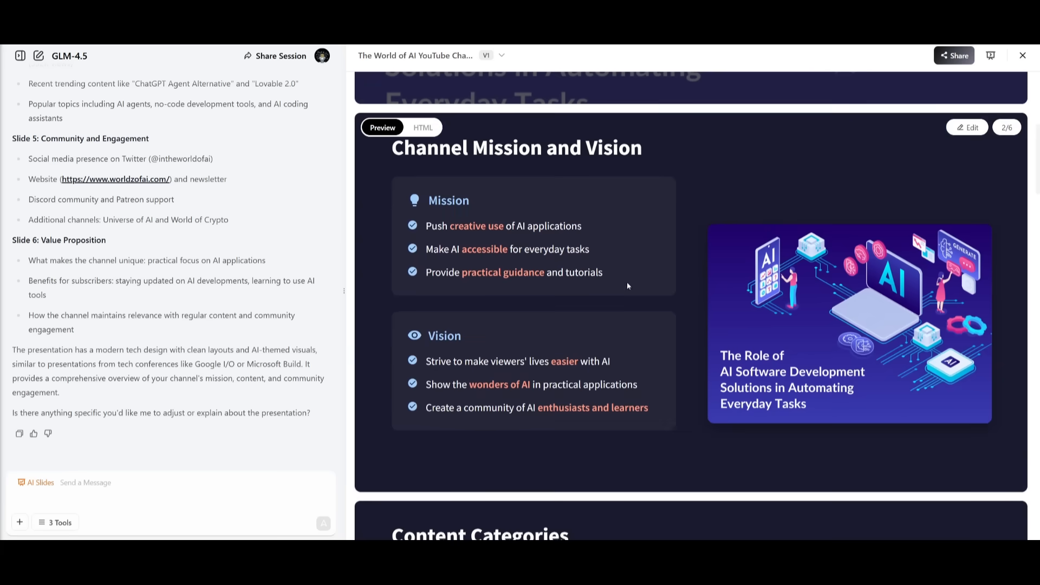
mouse_move(419, 122)
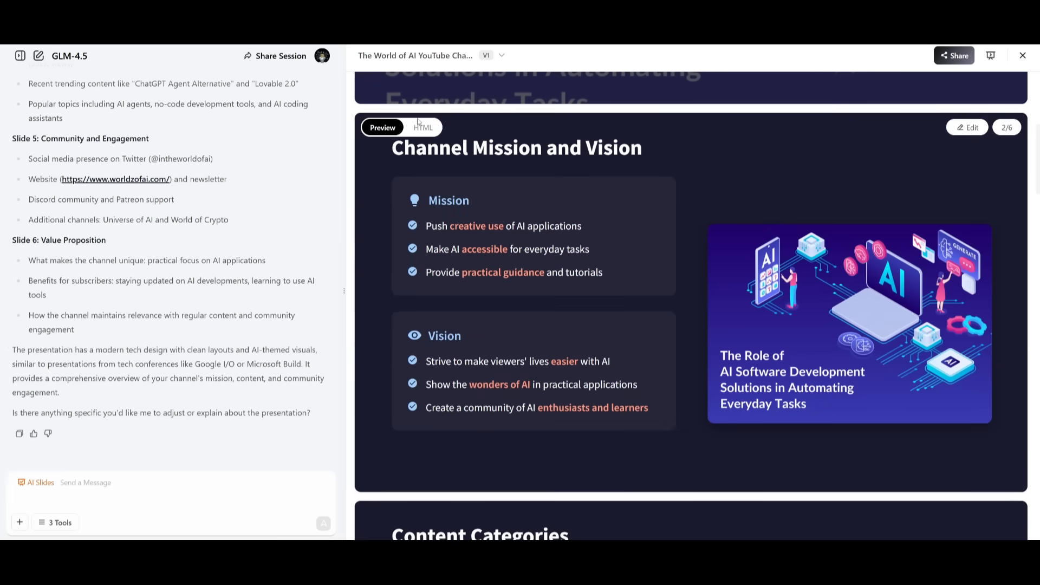
mouse_move(968, 128)
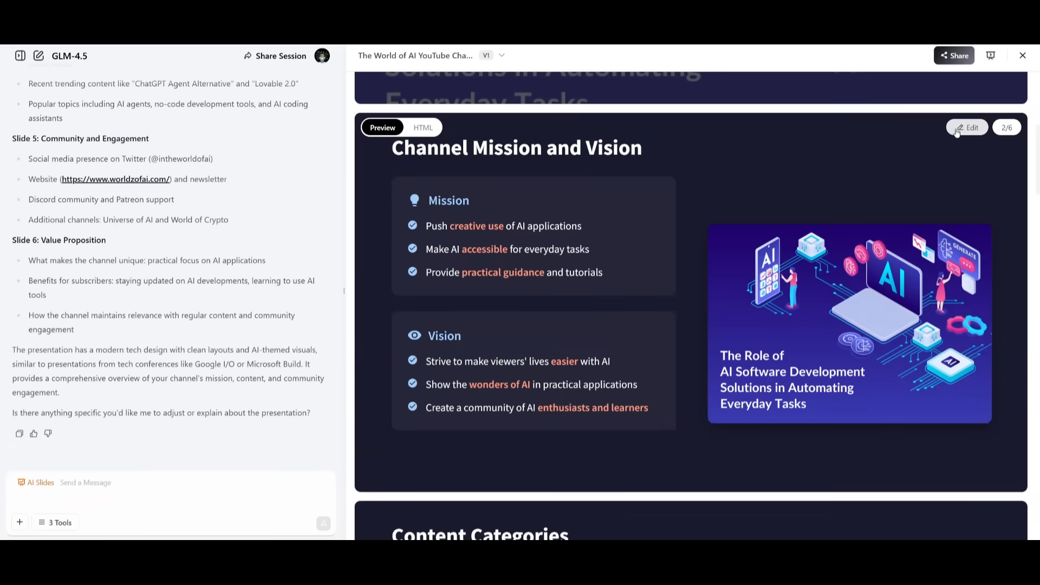
mouse_move(807, 304)
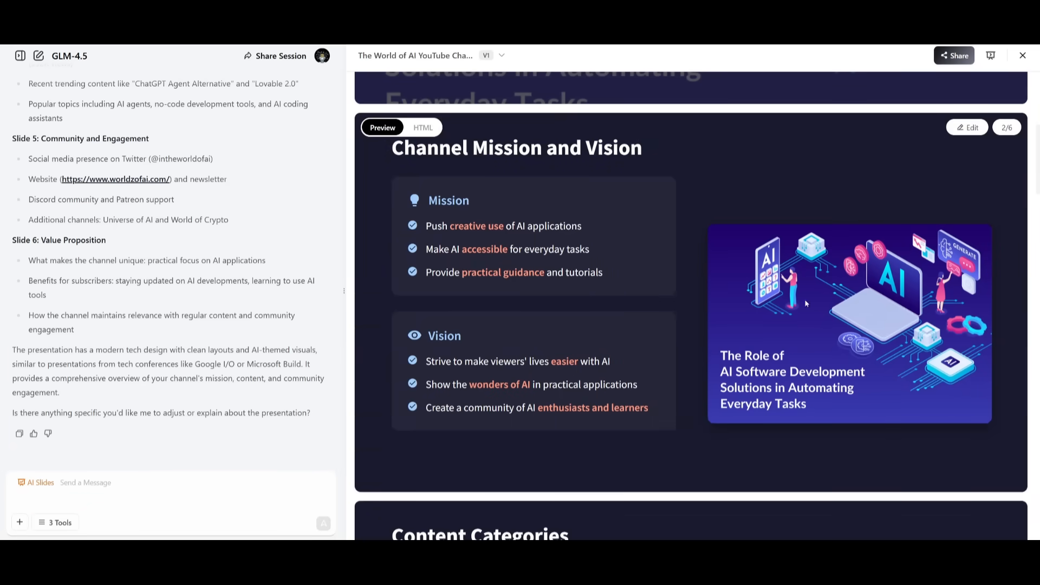
scroll(down, 3)
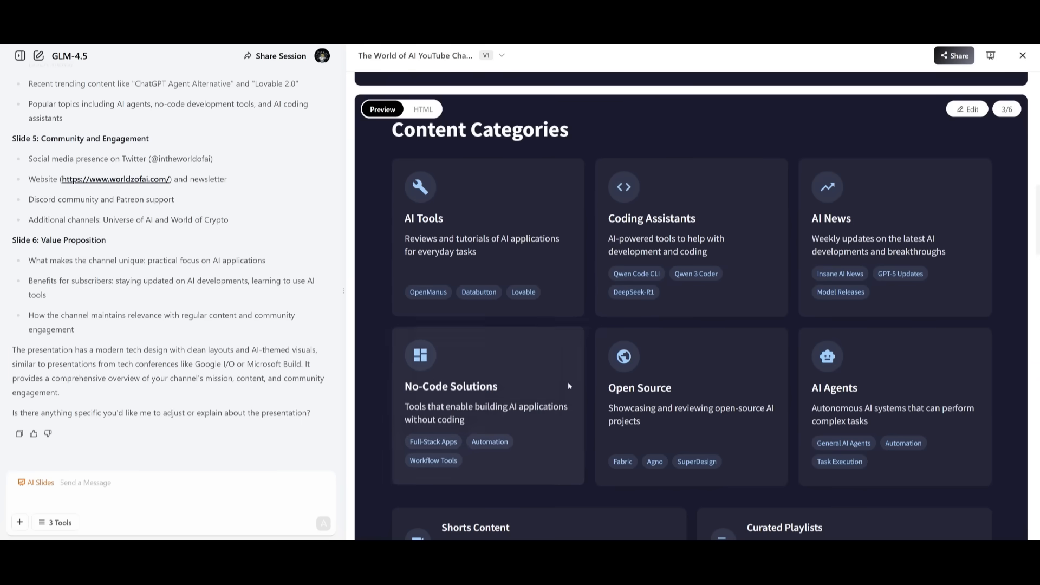
scroll(down, 3)
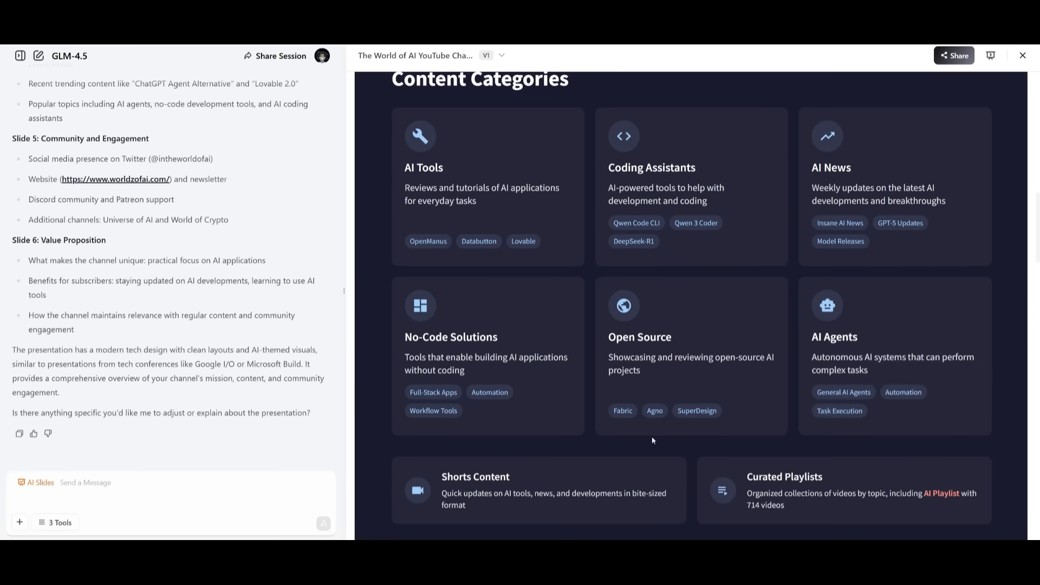
scroll(down, 3)
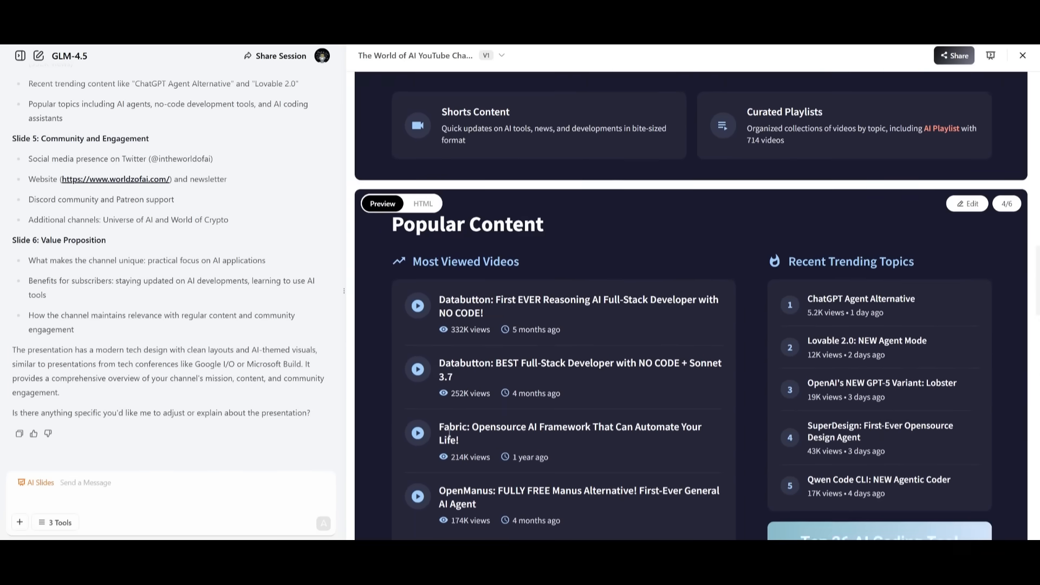
scroll(down, 3)
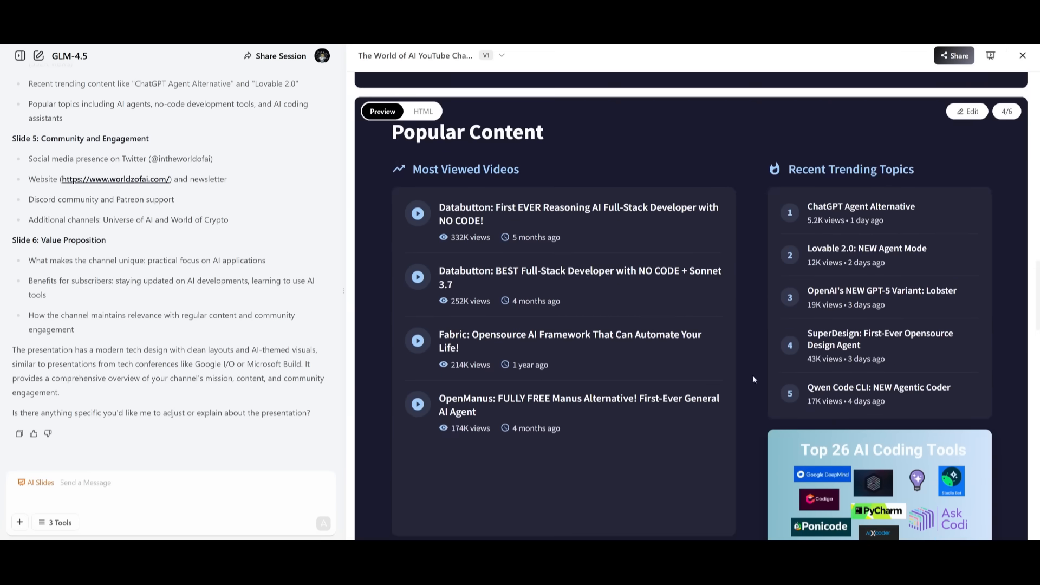
mouse_move(821, 218)
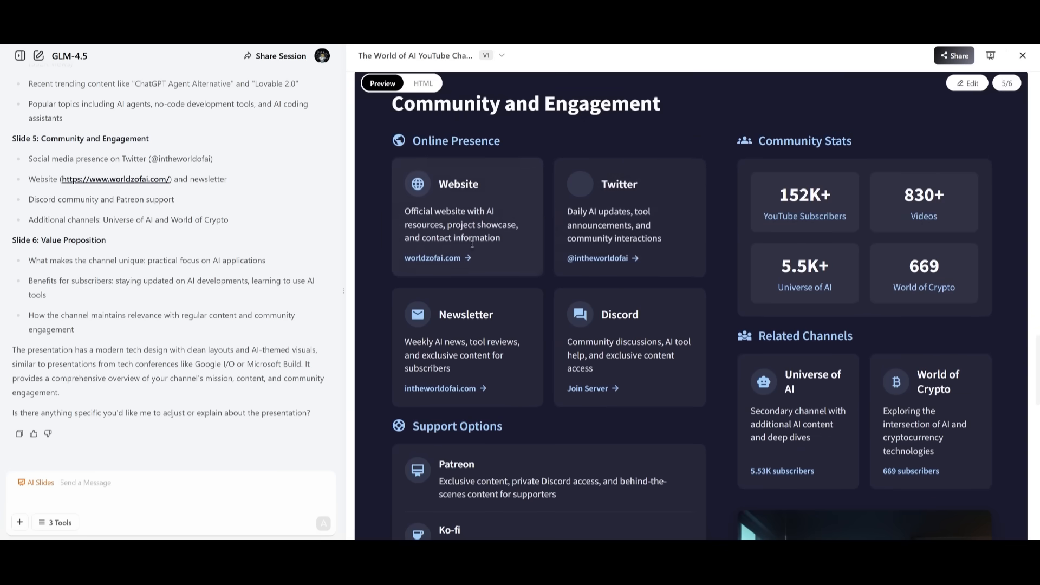
scroll(down, 3)
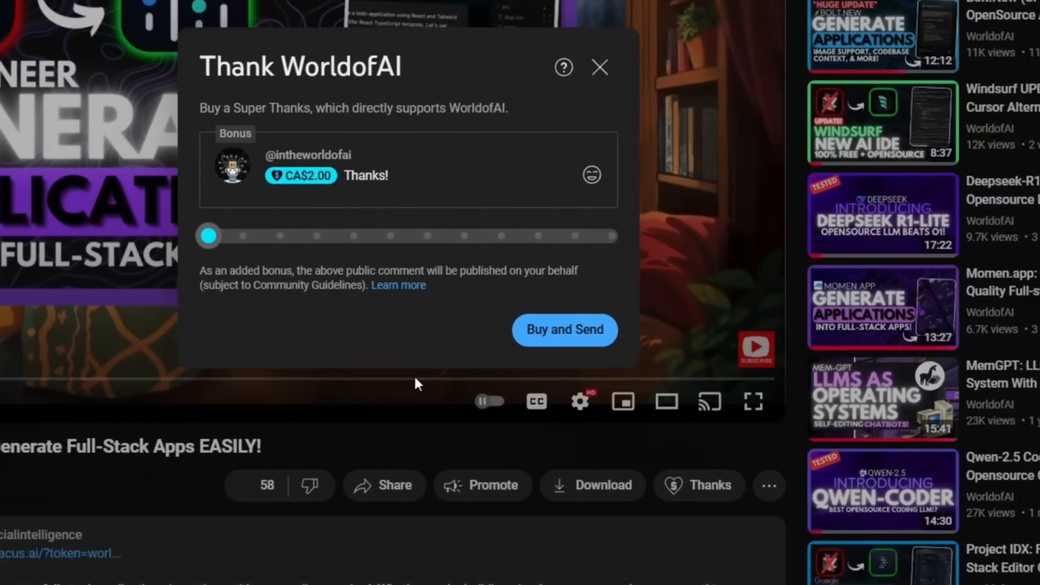
Raise Super Thanks to CA$400, add a pink waving hand emoji, then open WorldofAI's Join tiers.
drag(208, 236, 452, 288)
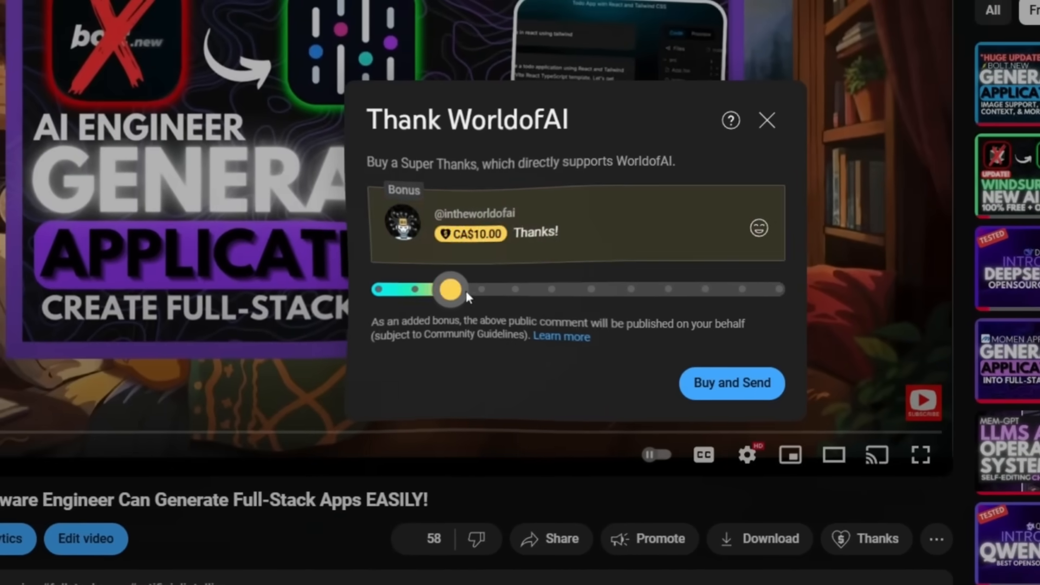
drag(450, 289, 650, 293)
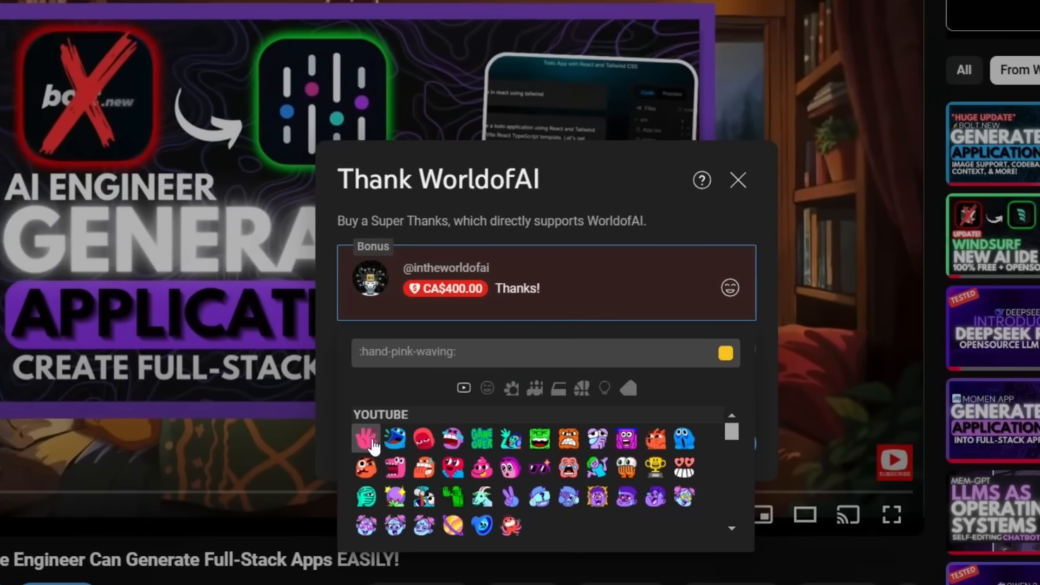
click(737, 180)
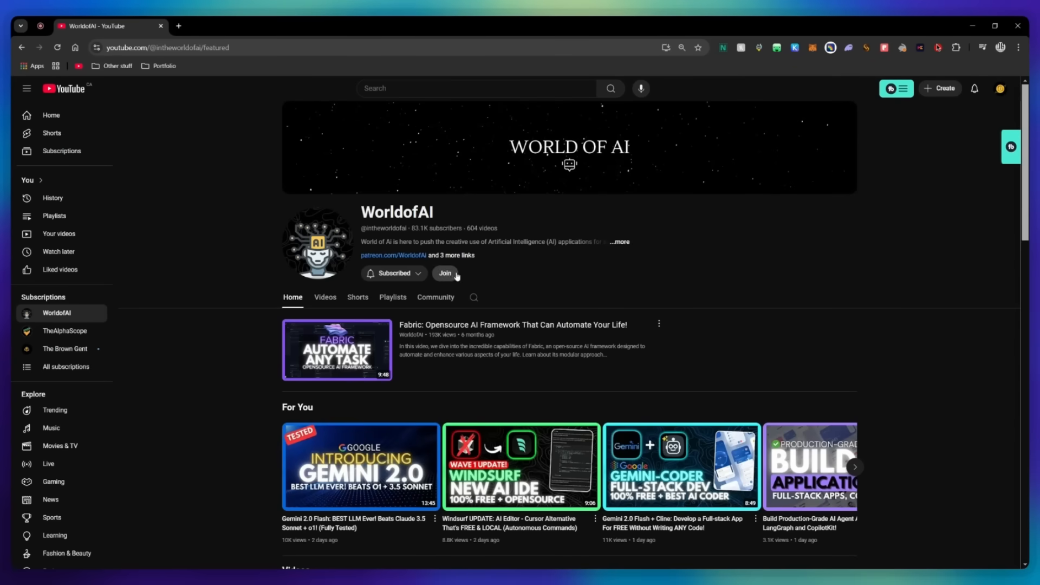
click(445, 273)
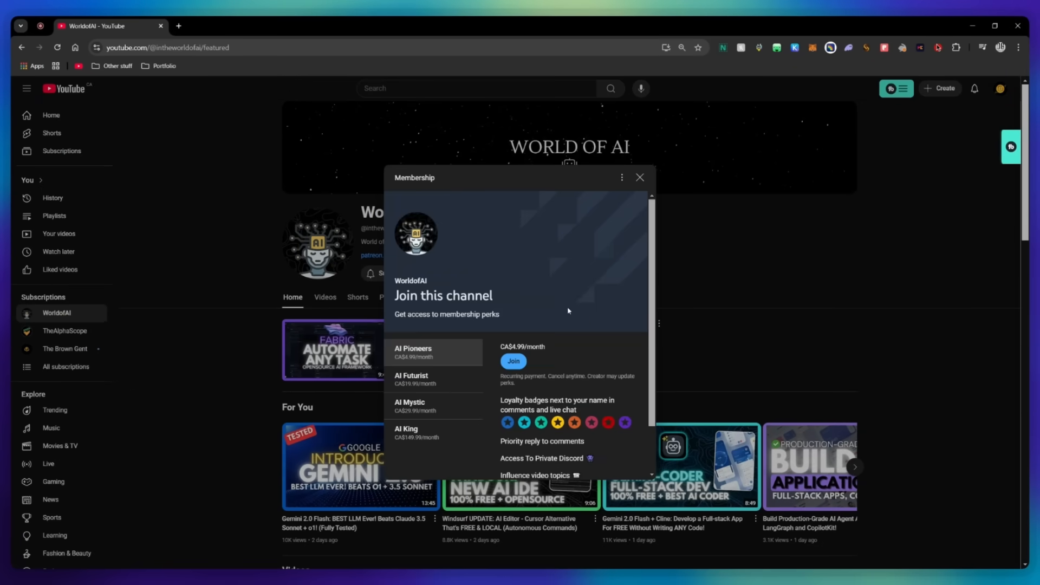
click(411, 378)
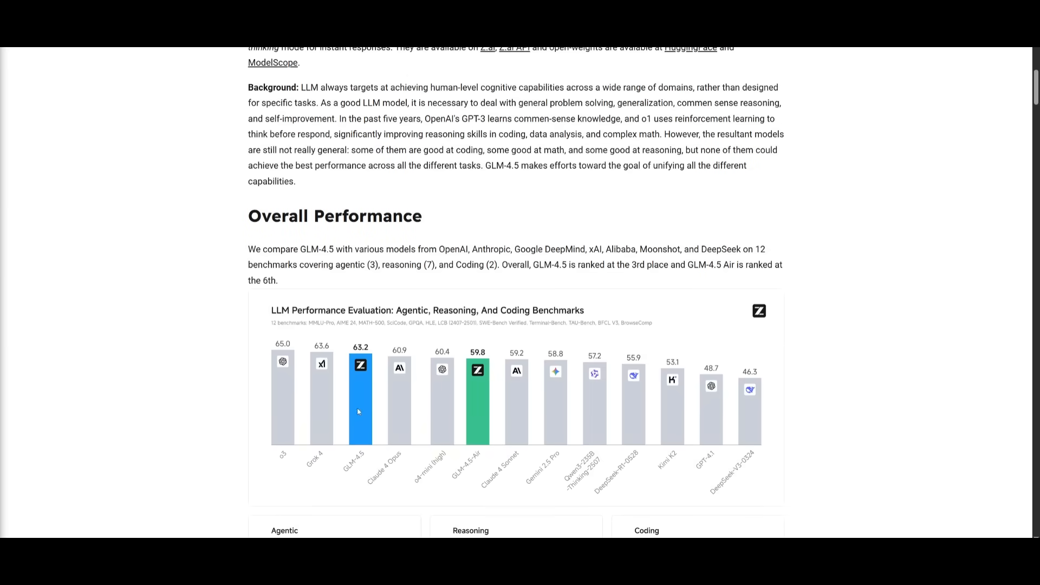
mouse_move(476, 426)
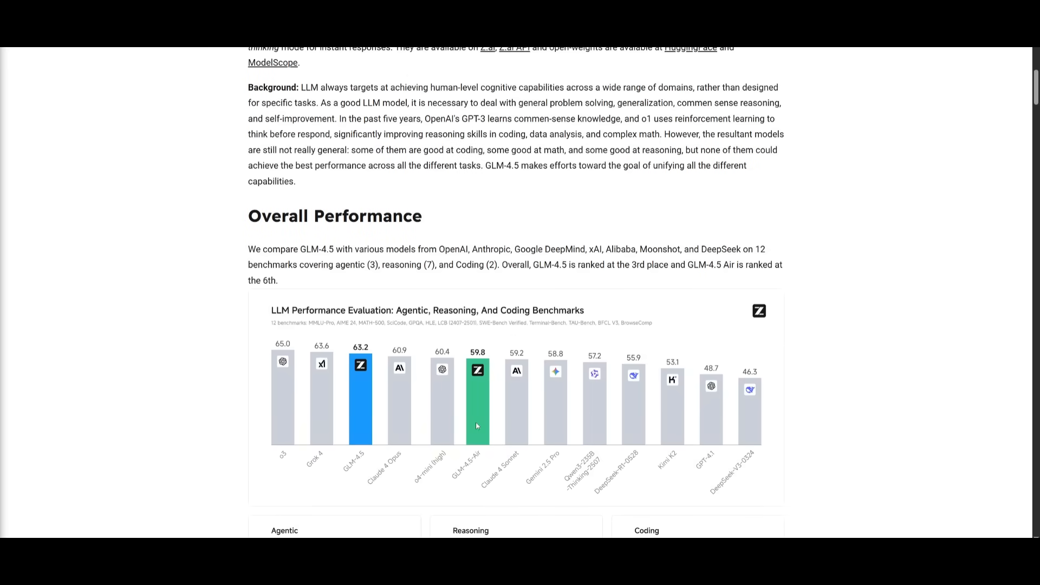
mouse_move(548, 497)
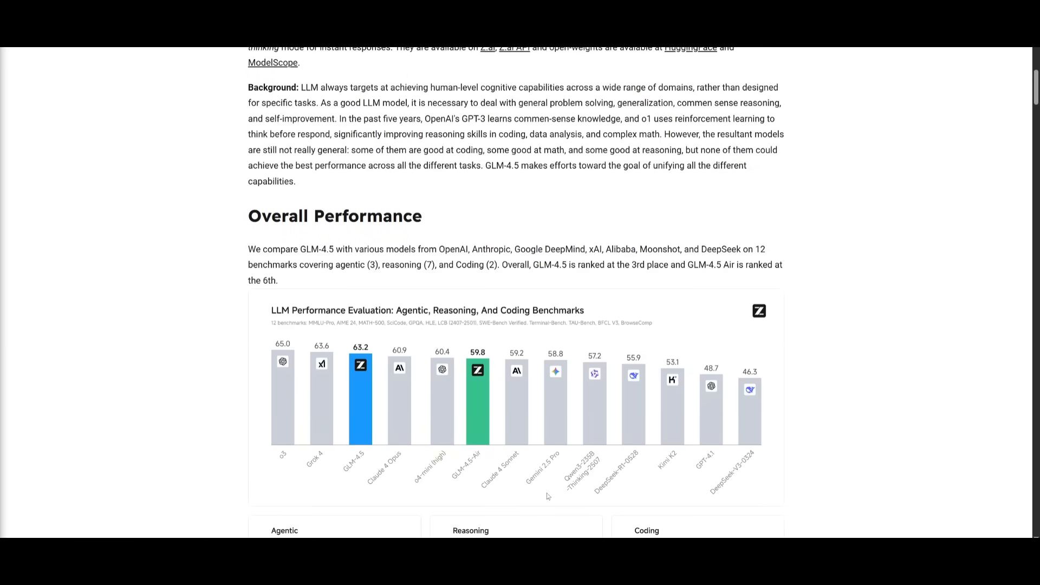
scroll(down, 3)
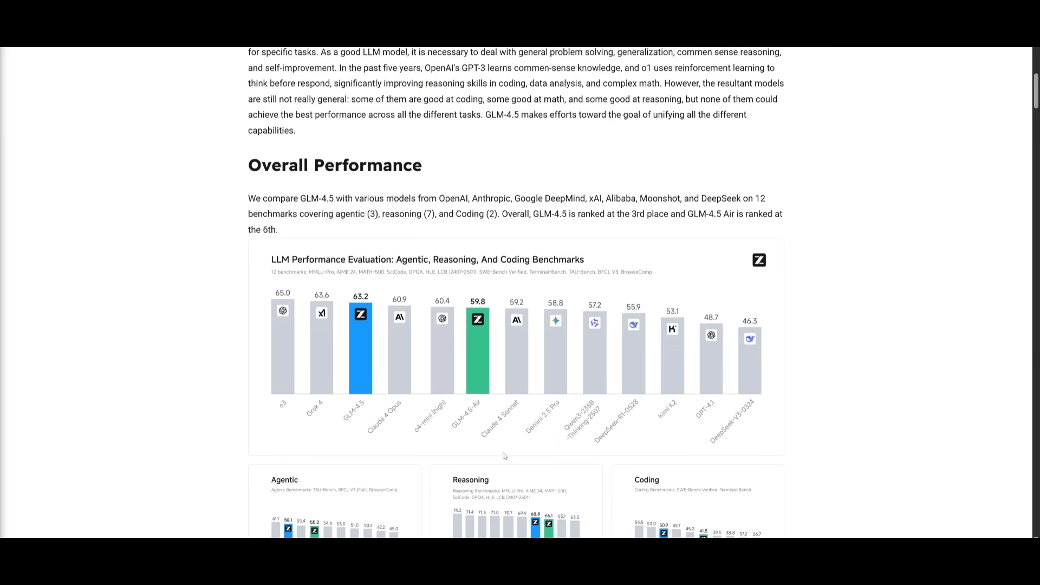
scroll(down, 3)
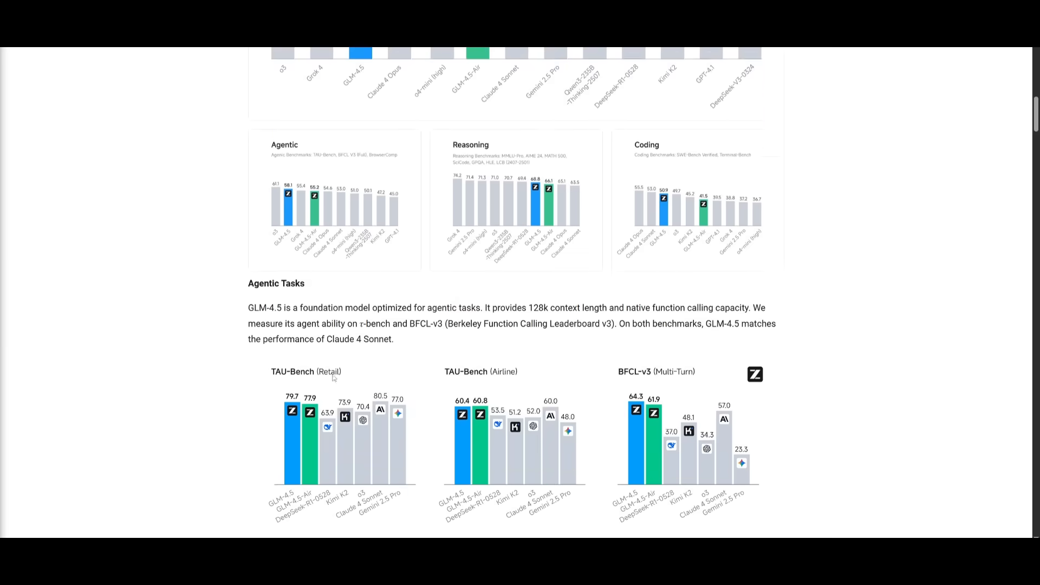
scroll(down, 3)
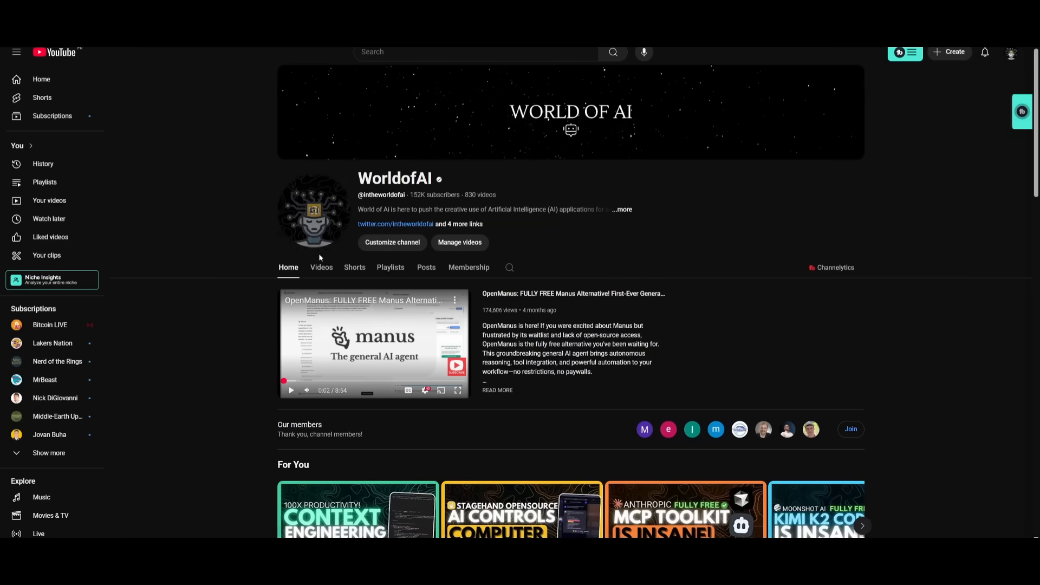
Open WorldofAI's Videos tab and scroll several rows down the latest uploads.
click(321, 267)
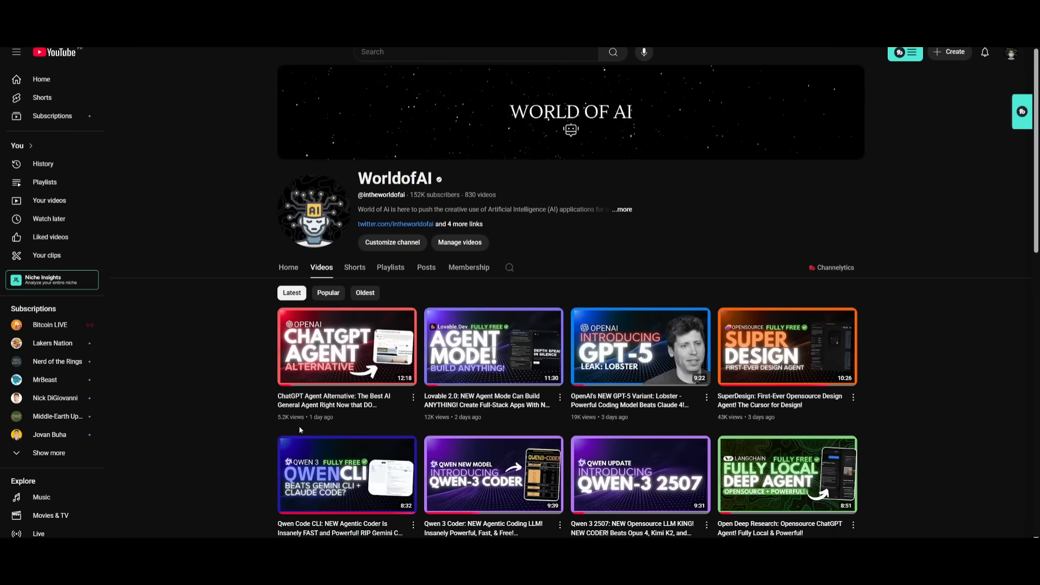
scroll(down, 3)
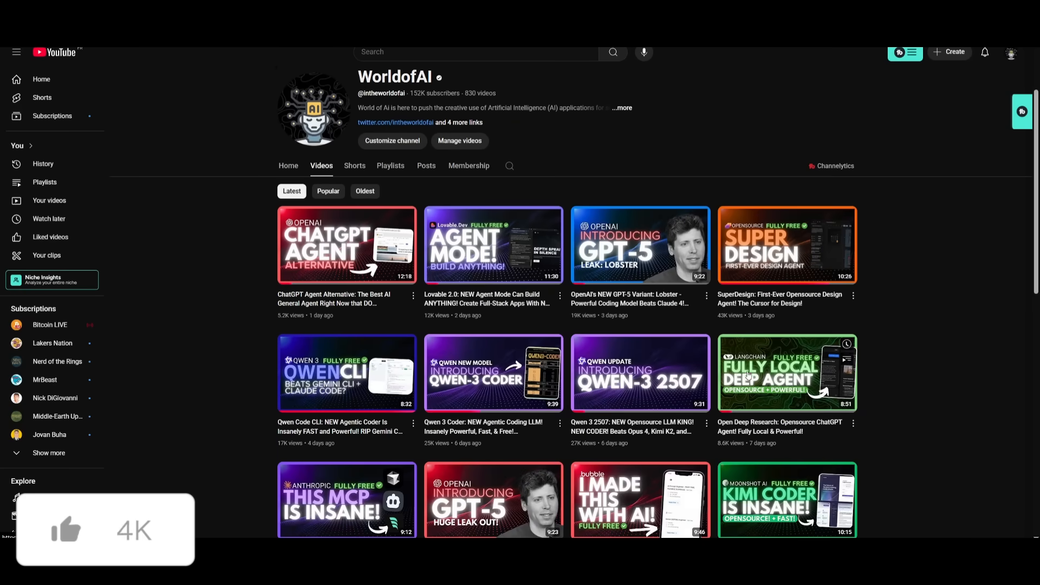
scroll(down, 3)
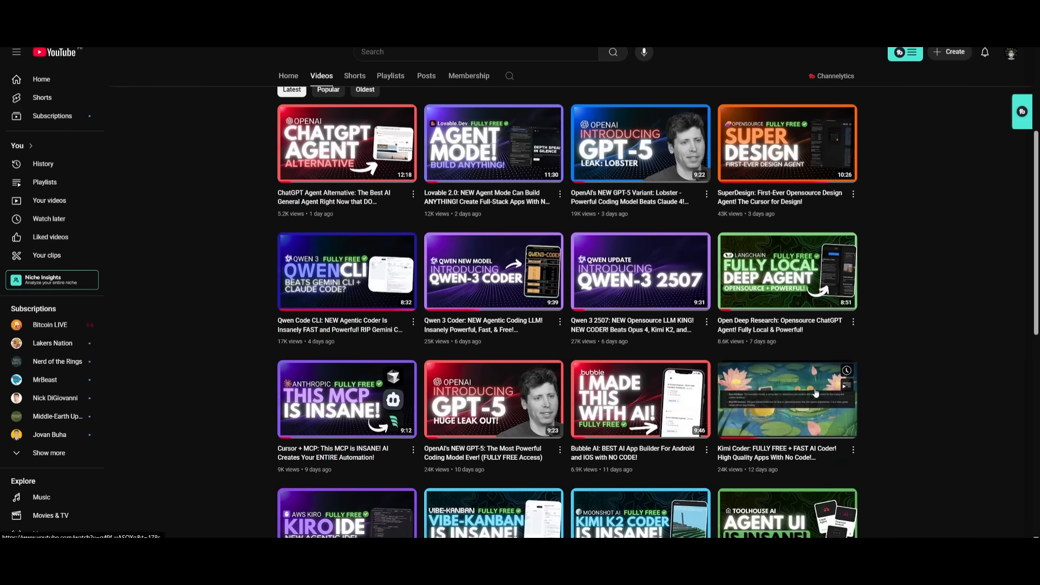
scroll(down, 3)
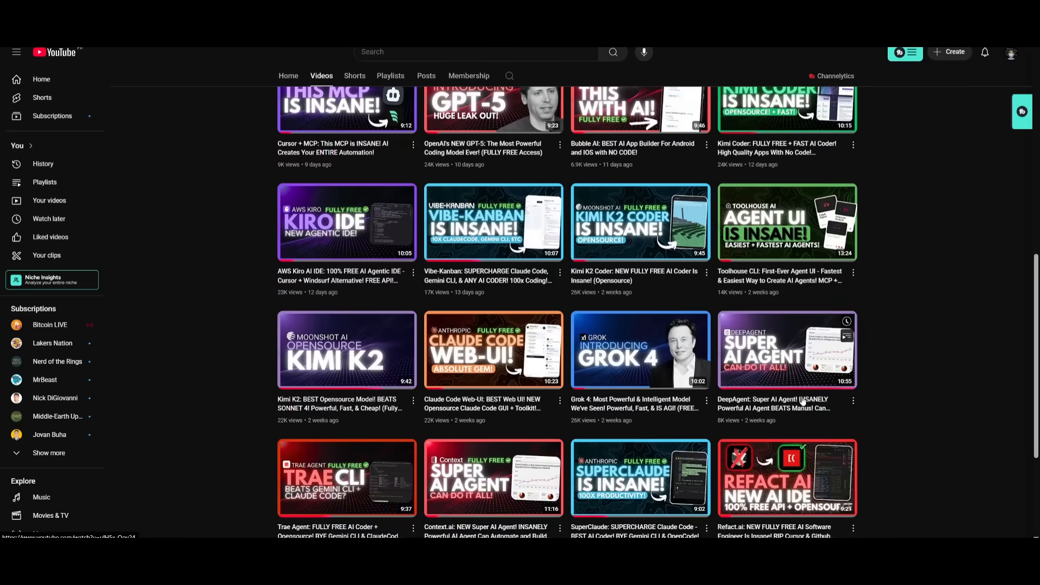
scroll(down, 3)
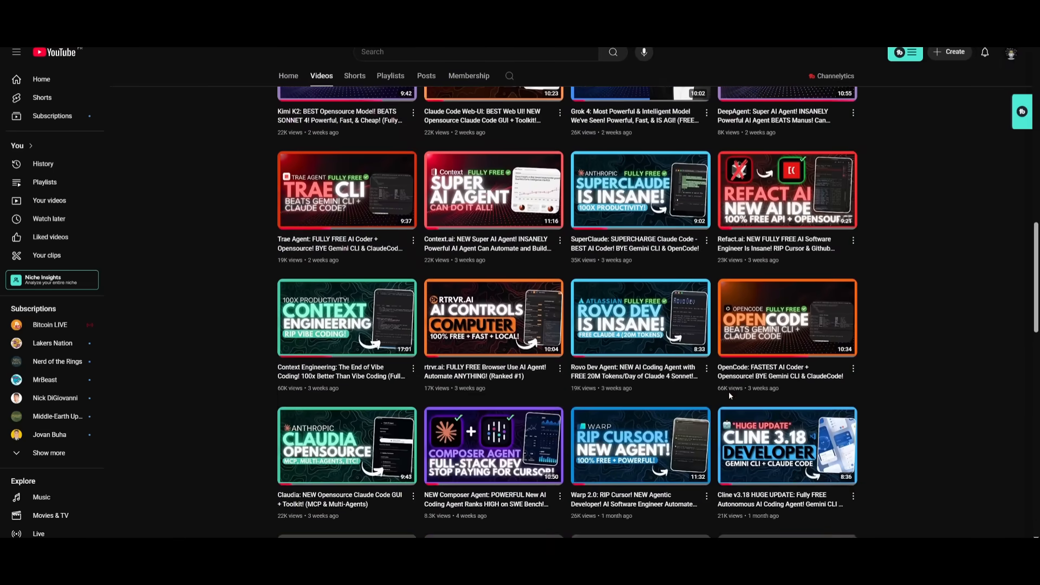